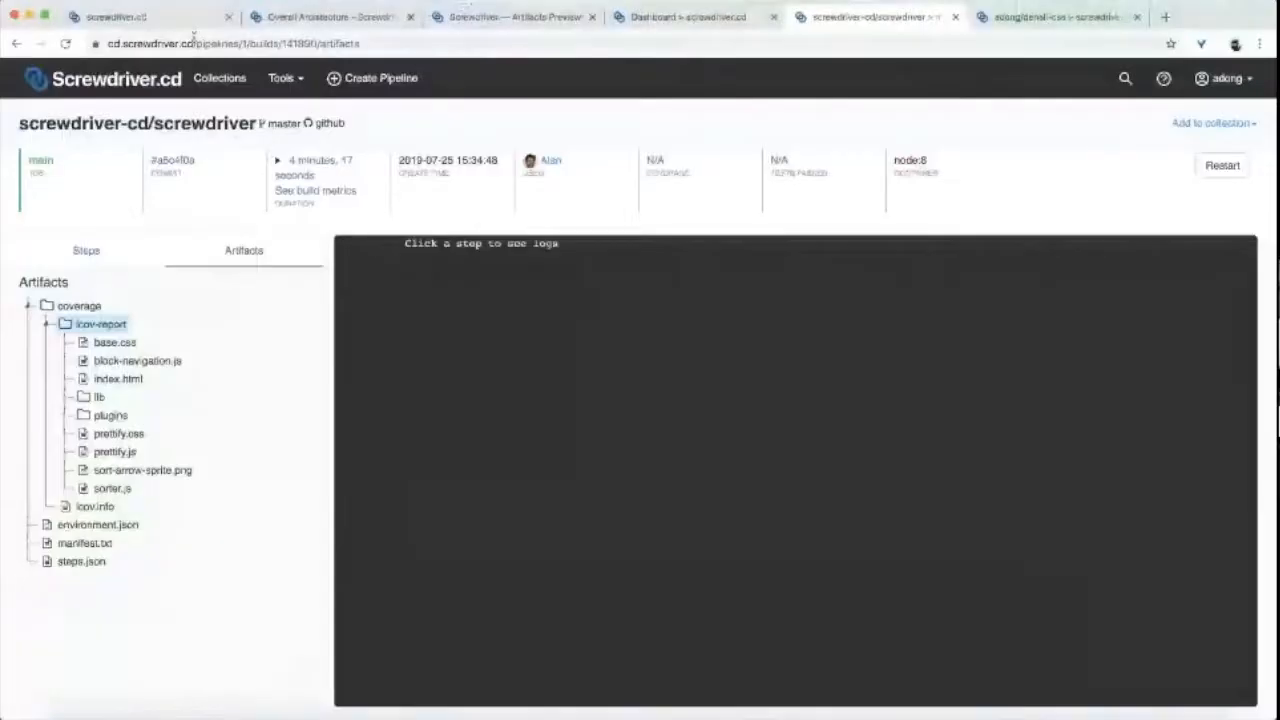
Step: Open the Screwdriver.cd homepage and scroll down to the contributor profiles grid
click(103, 78)
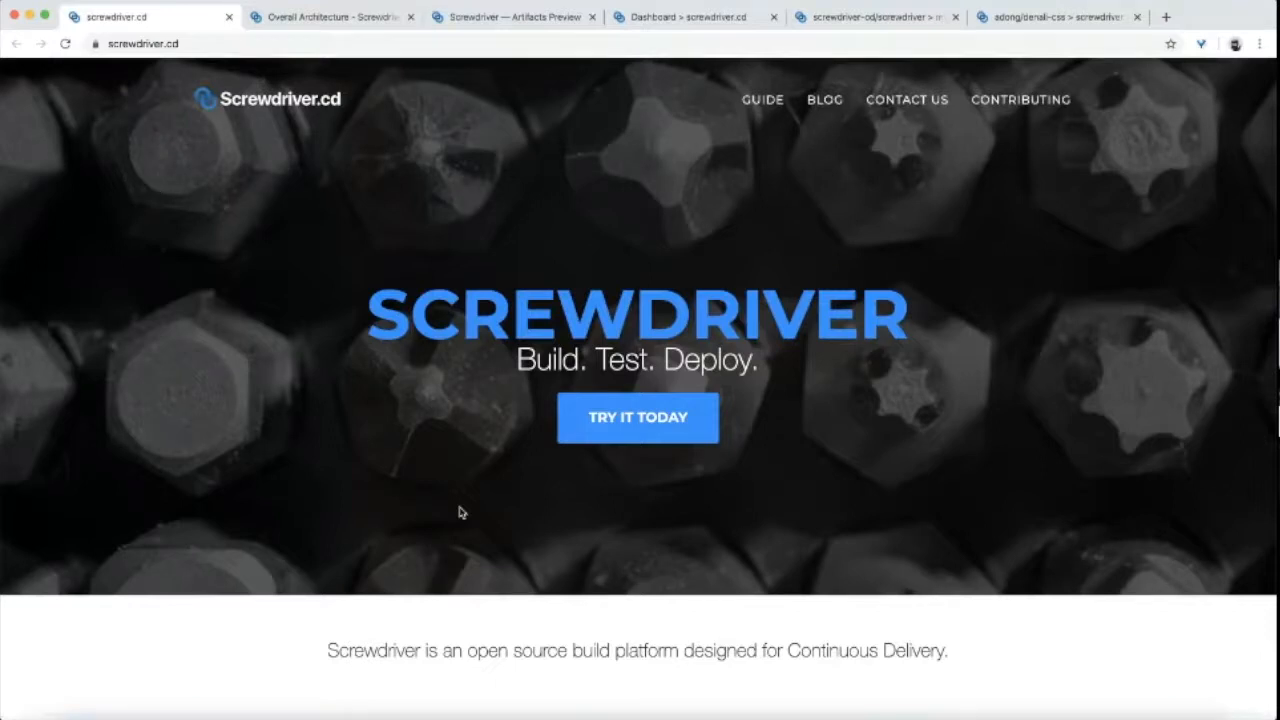
scroll(down, 3)
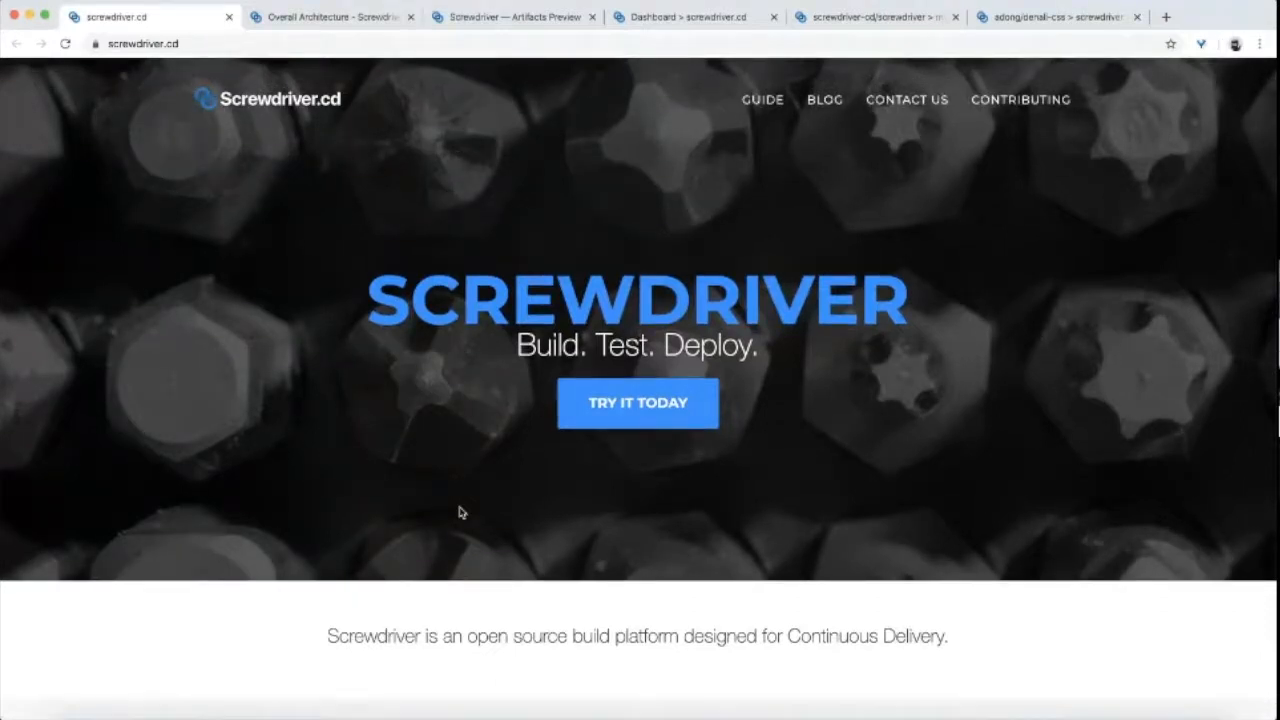
scroll(down, 3)
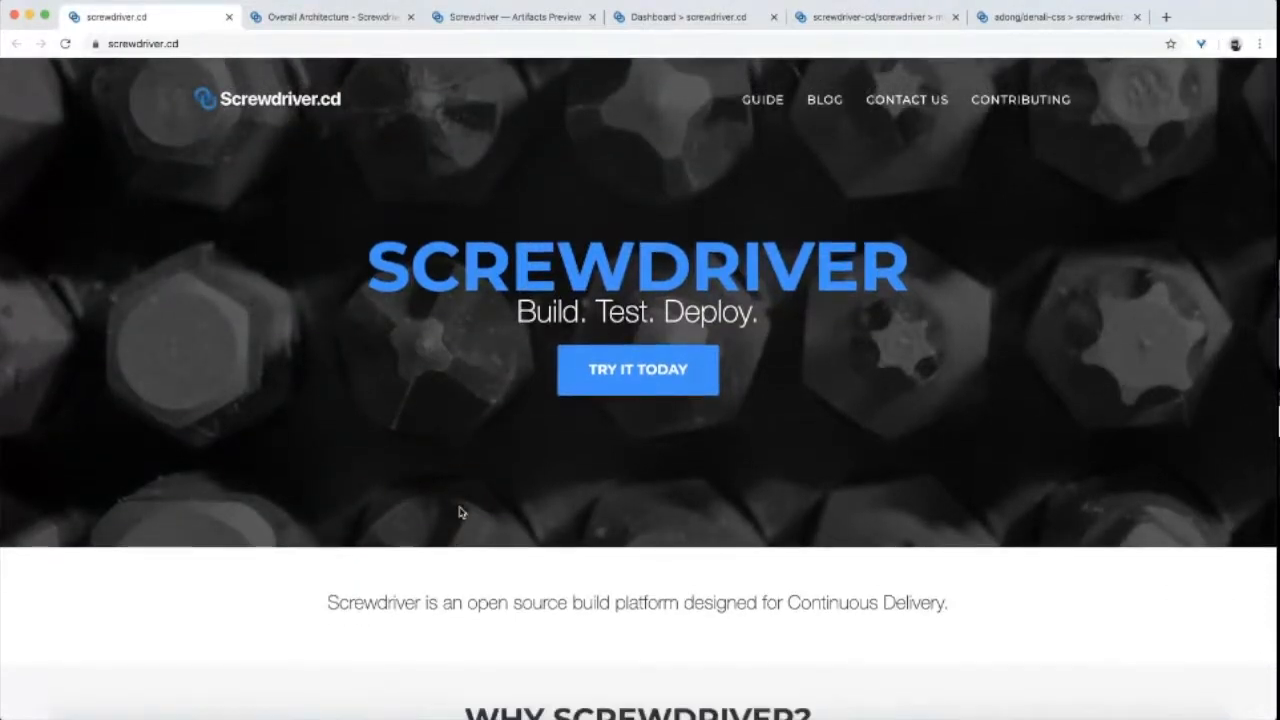
scroll(down, 3)
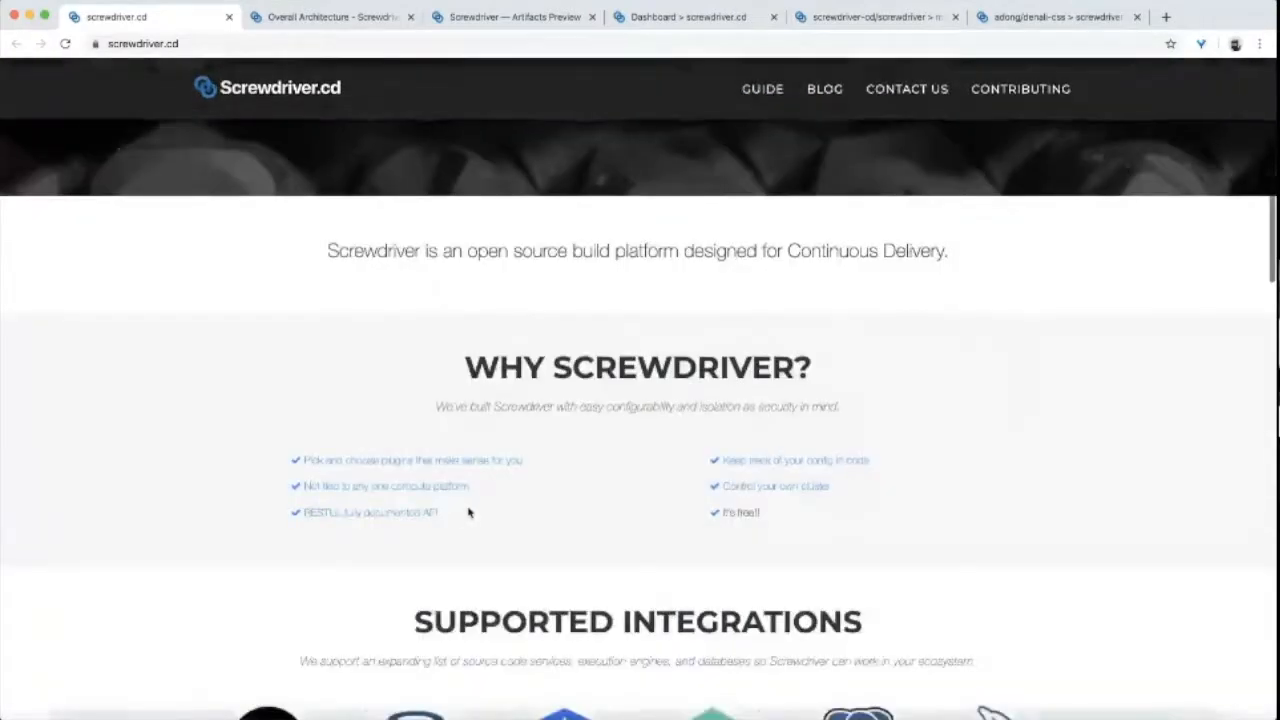
scroll(down, 3)
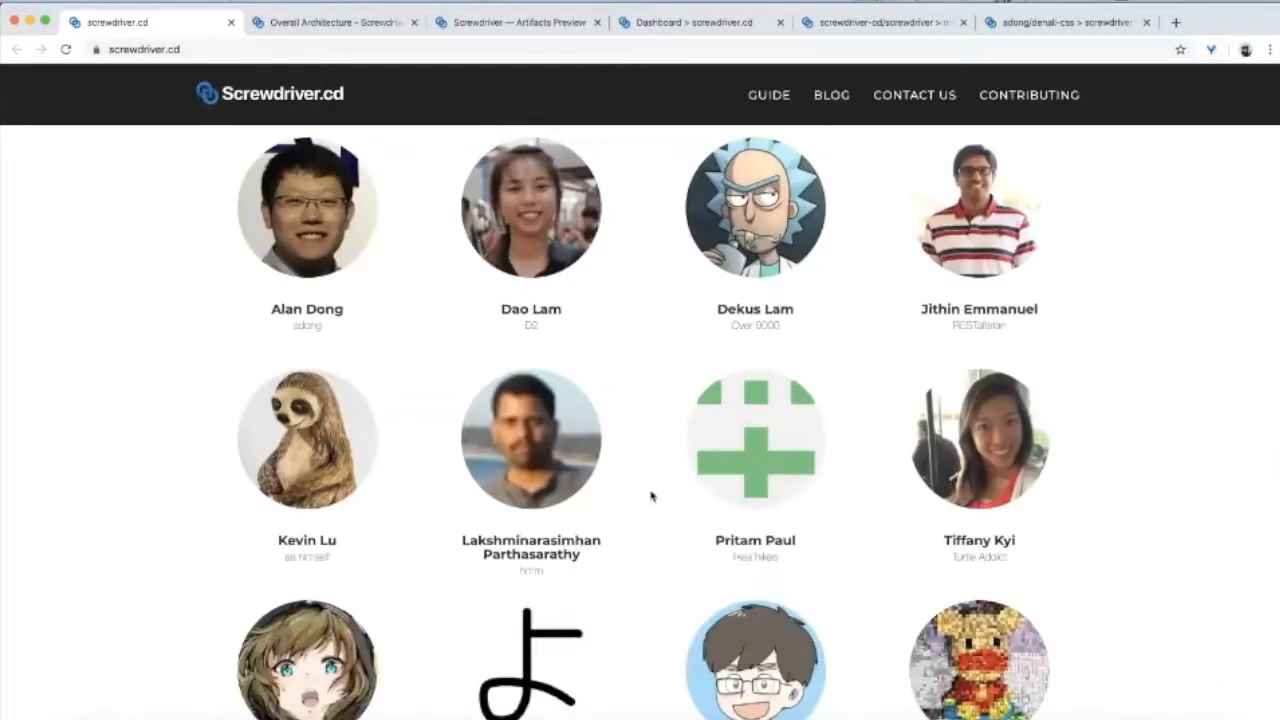
scroll(down, 3)
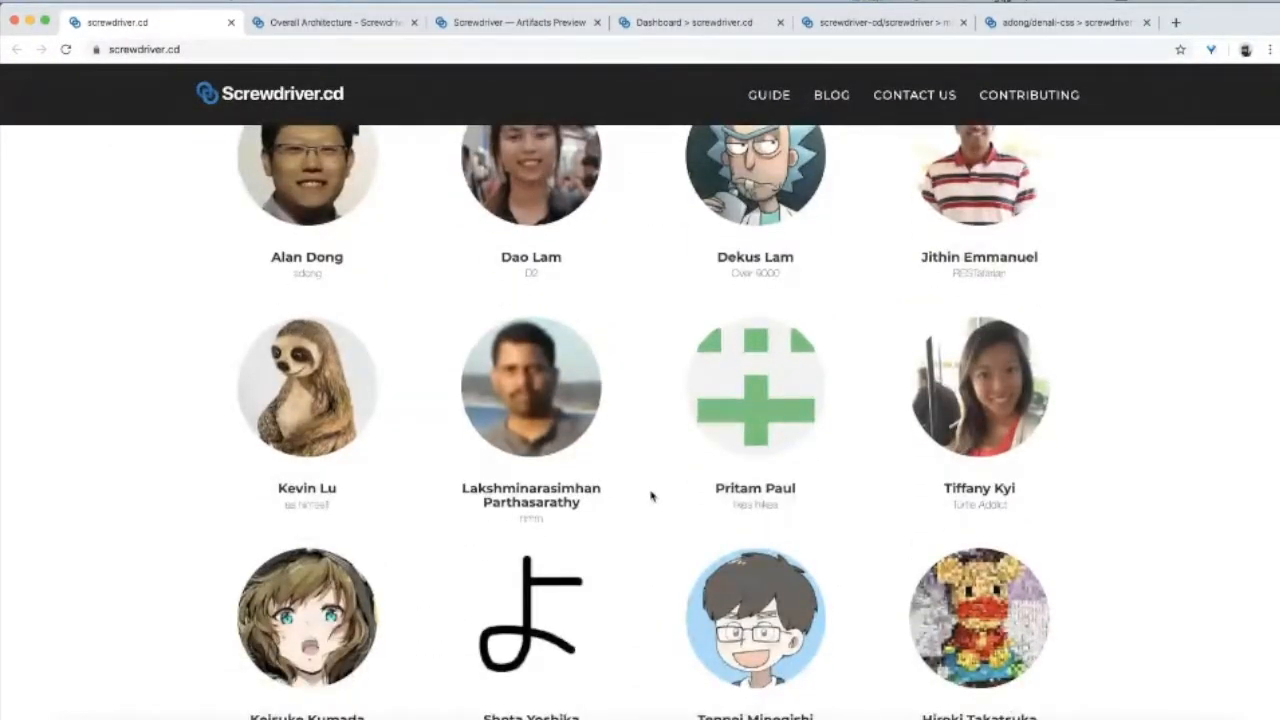
scroll(down, 3)
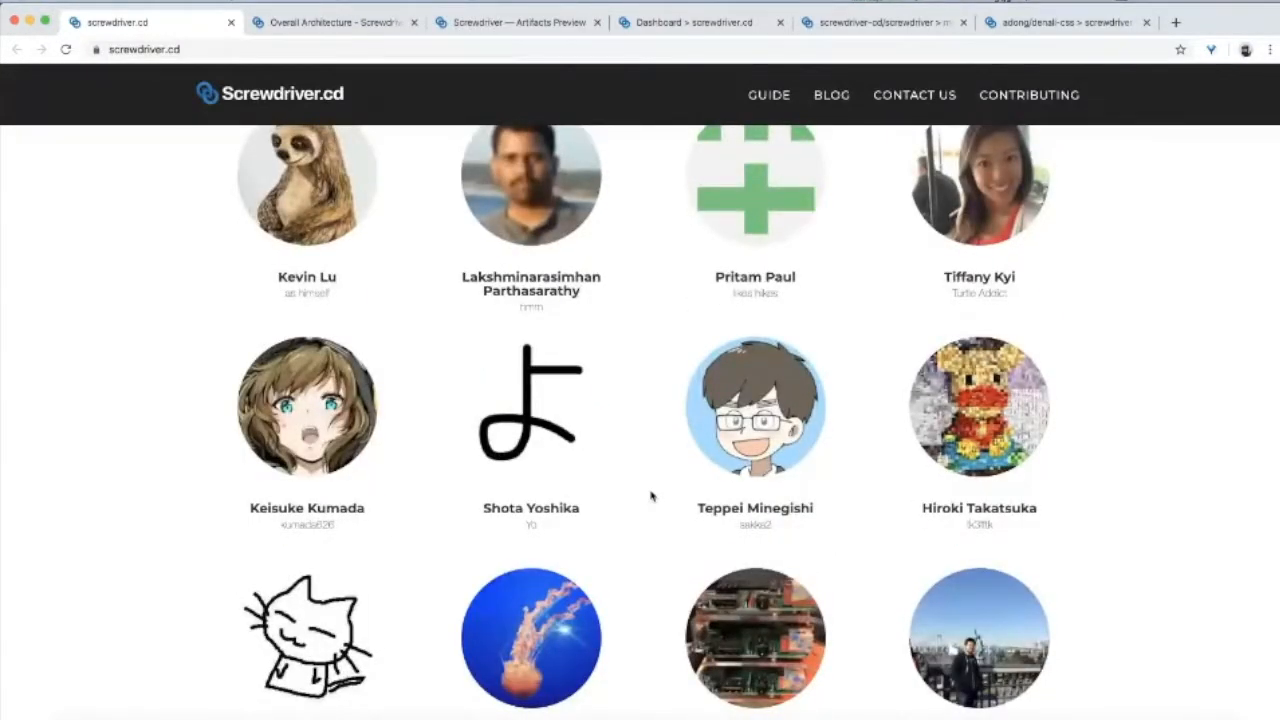
scroll(down, 3)
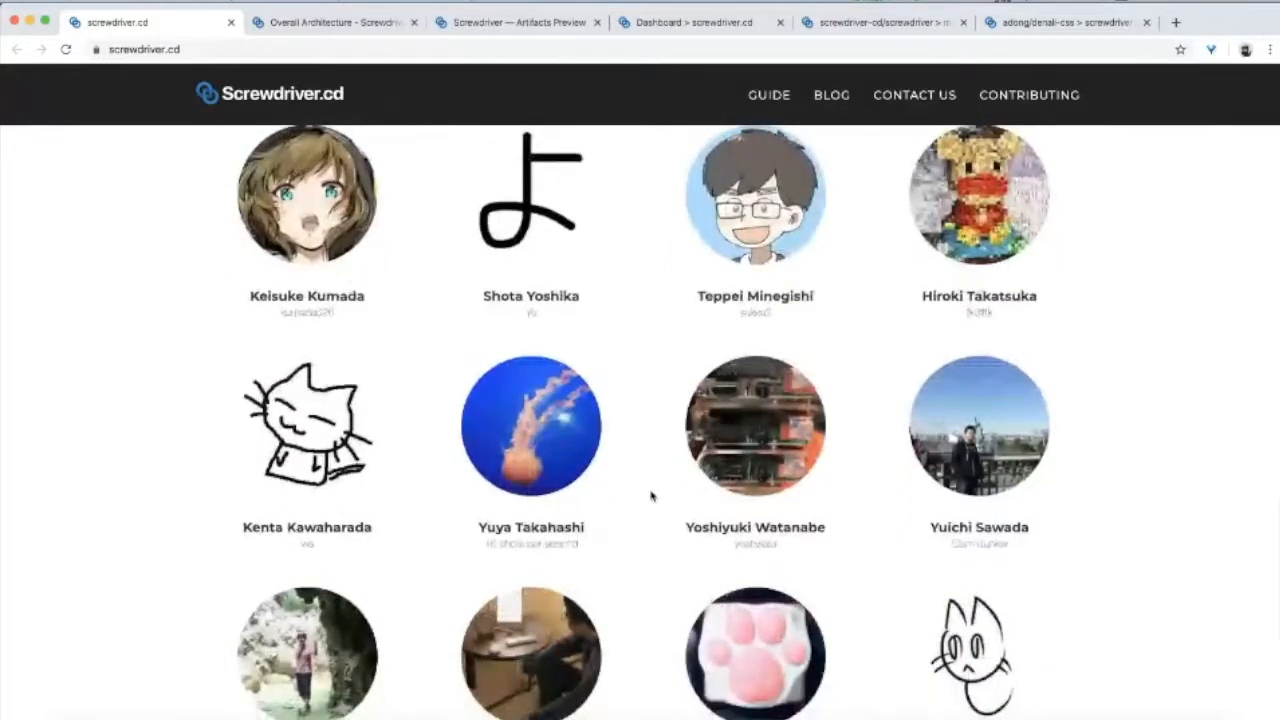
scroll(down, 3)
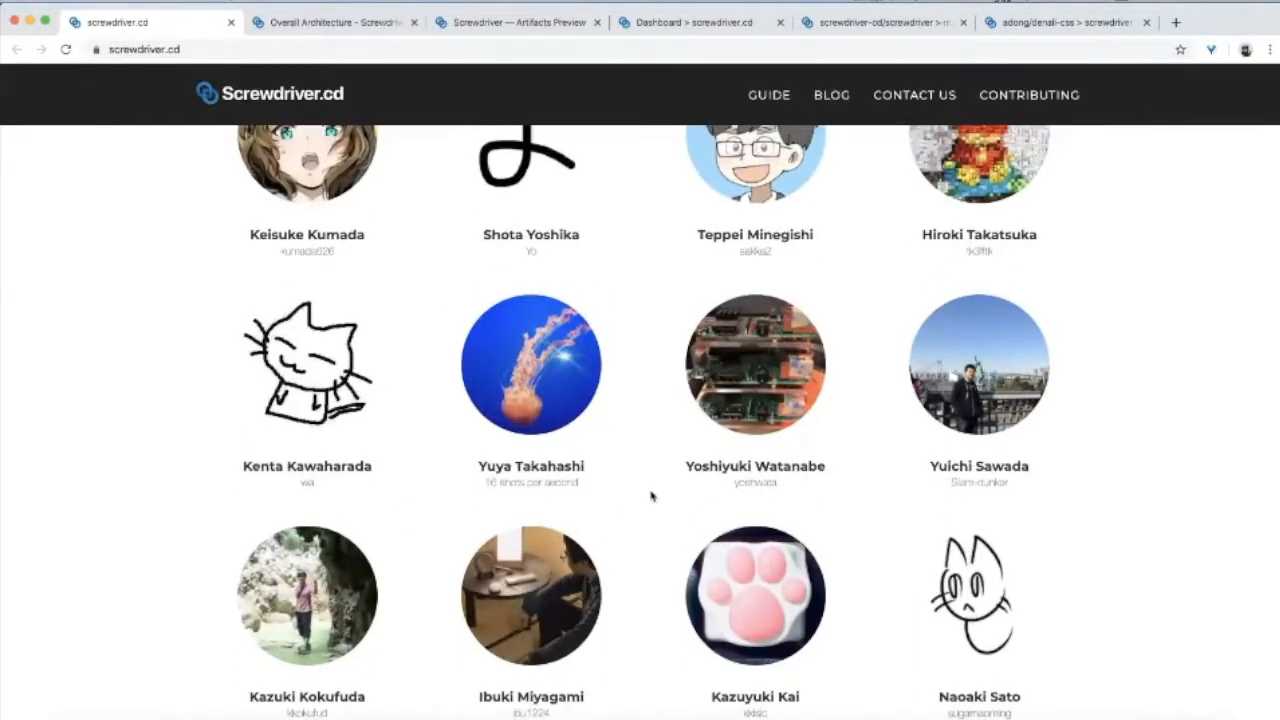
scroll(down, 3)
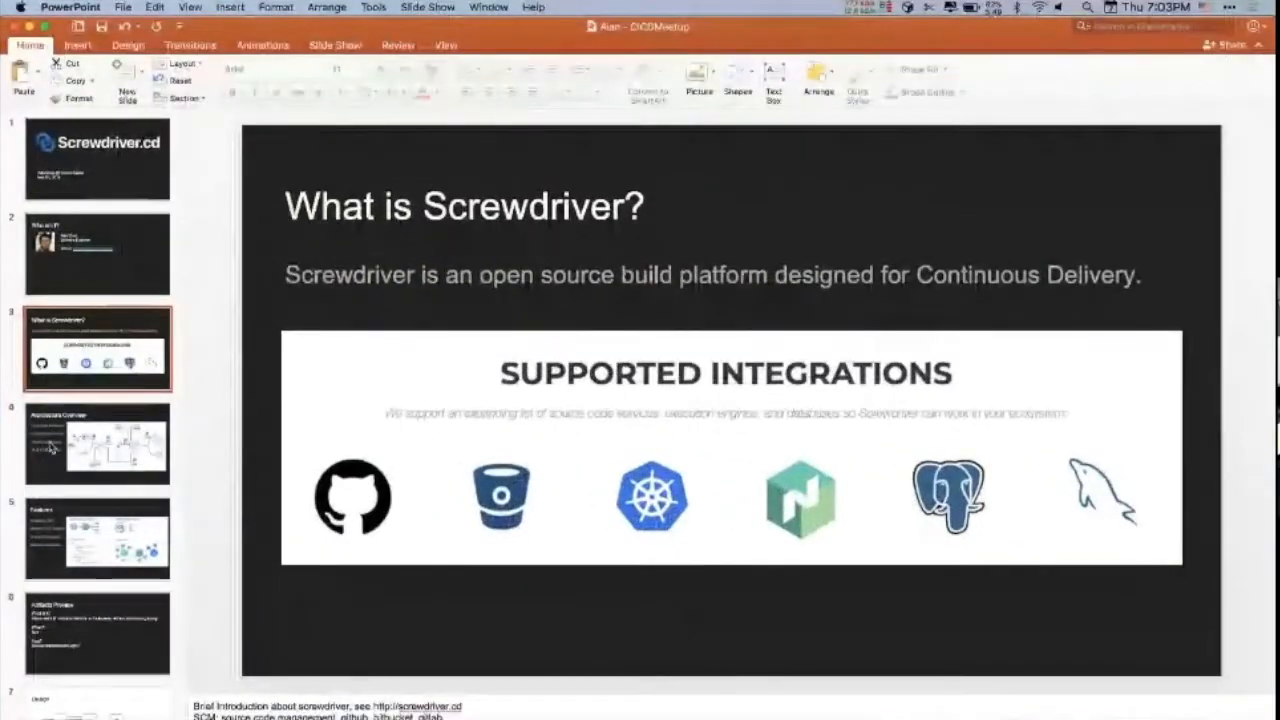
Step: Select slide 4, Architecture Overview, with its build pipeline diagram
click(98, 442)
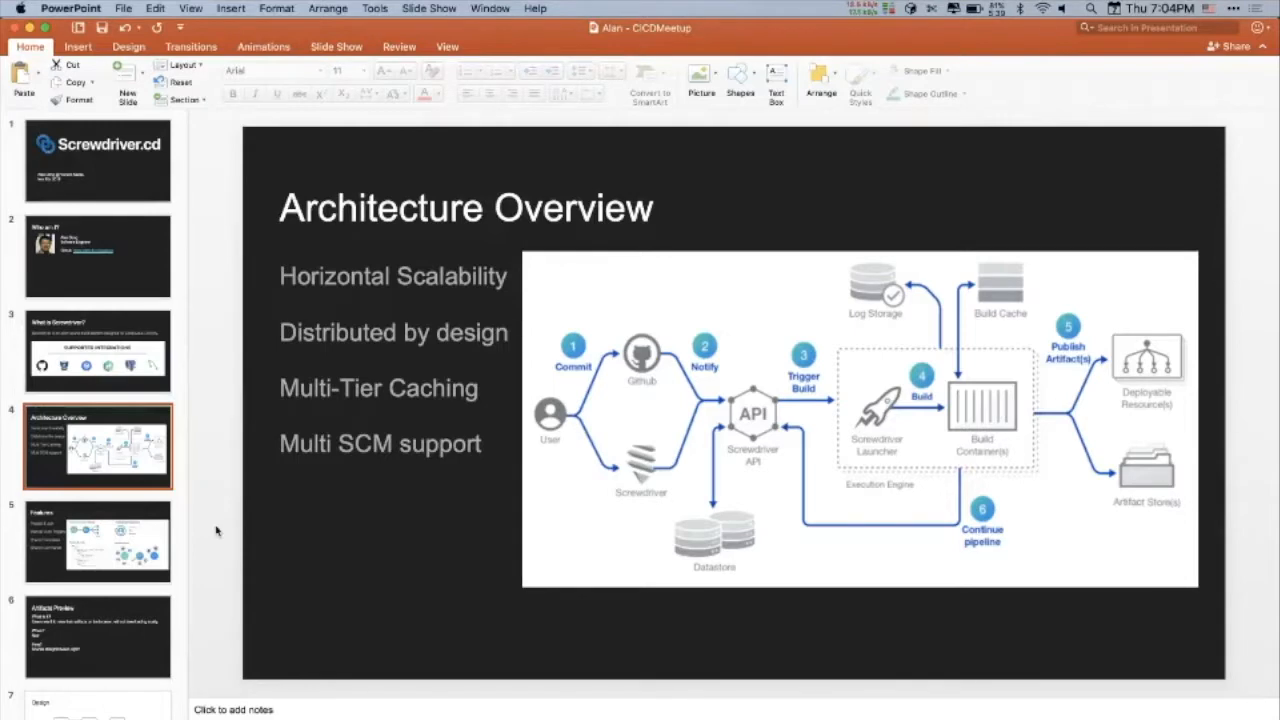
Step: Select slide 5, Features, listing parallel and join, triggers, and shared templates
click(98, 540)
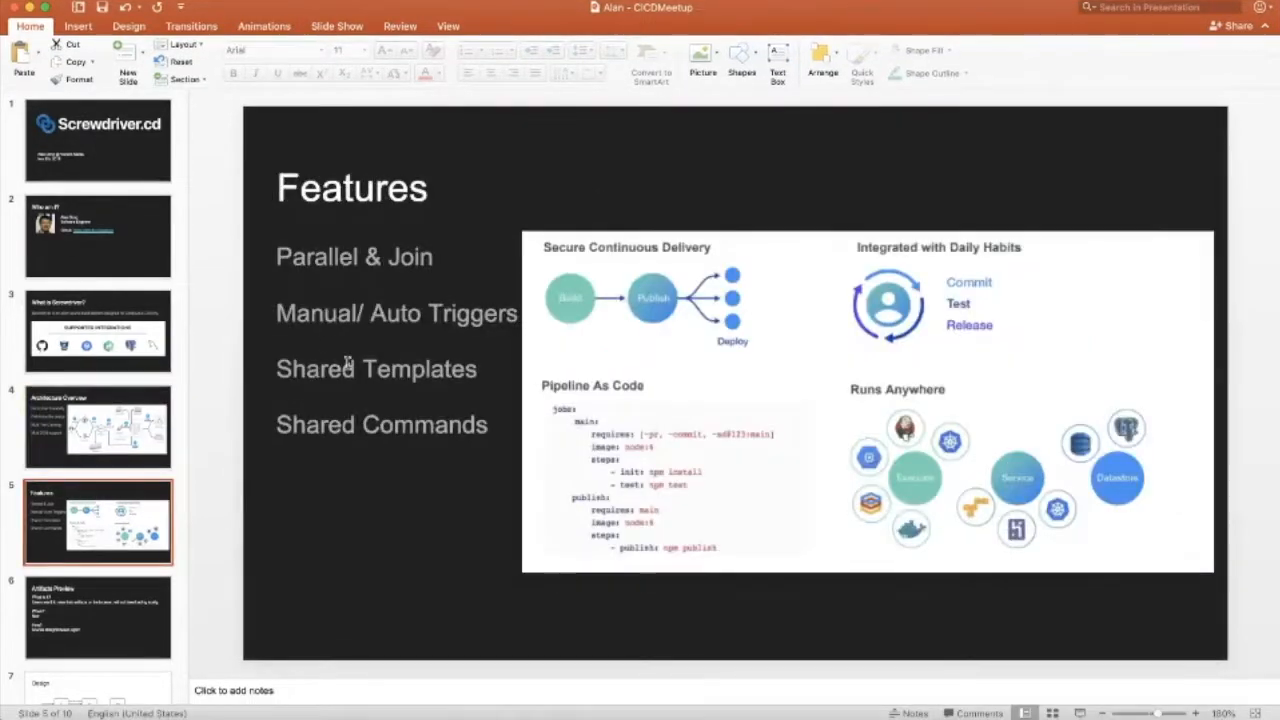
mouse_move(365, 572)
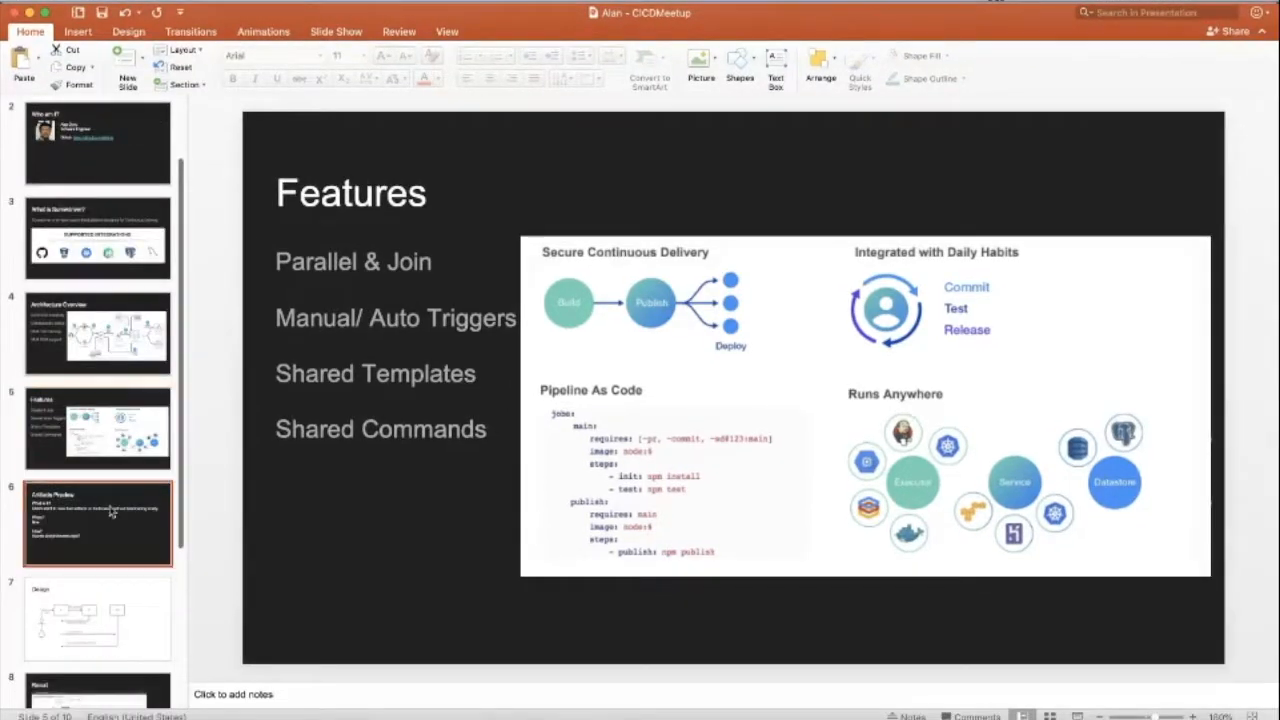
Step: Select slide 6, Artifacts Preview, covering what, when and how
click(98, 523)
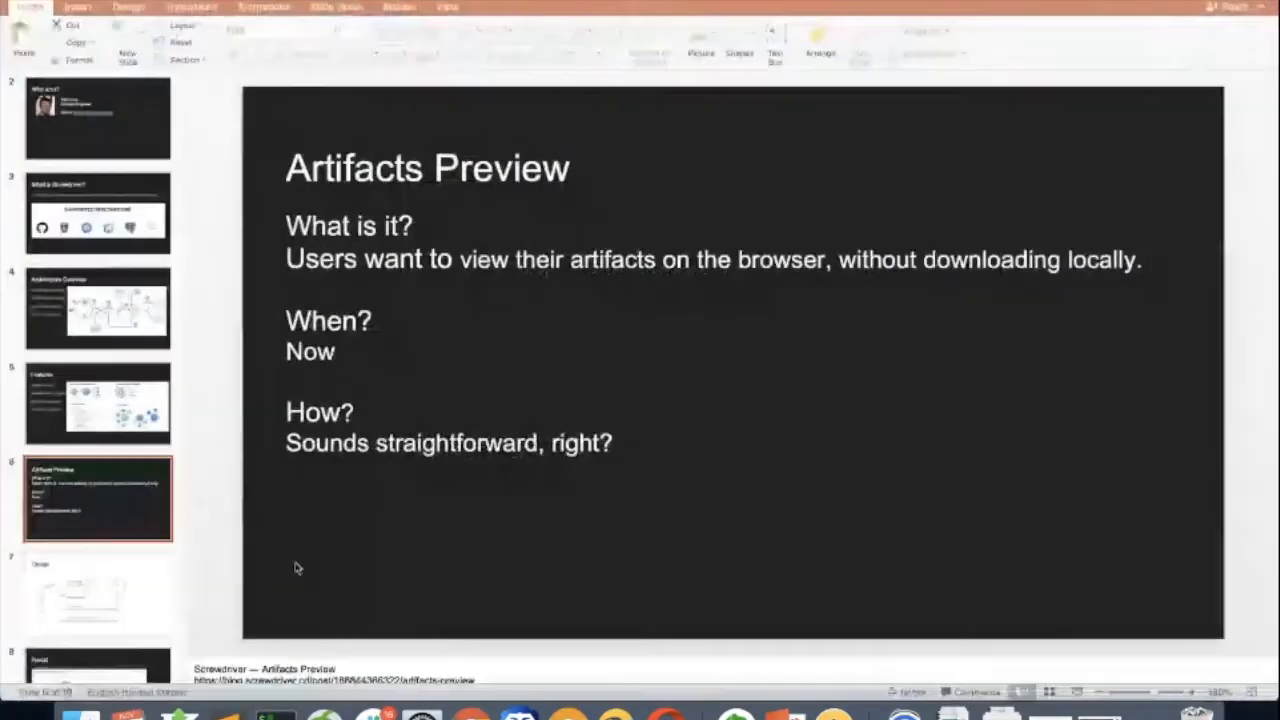
Step: Select slide 7, the Design slide with the login, cookie and JWT-token diagram
click(98, 560)
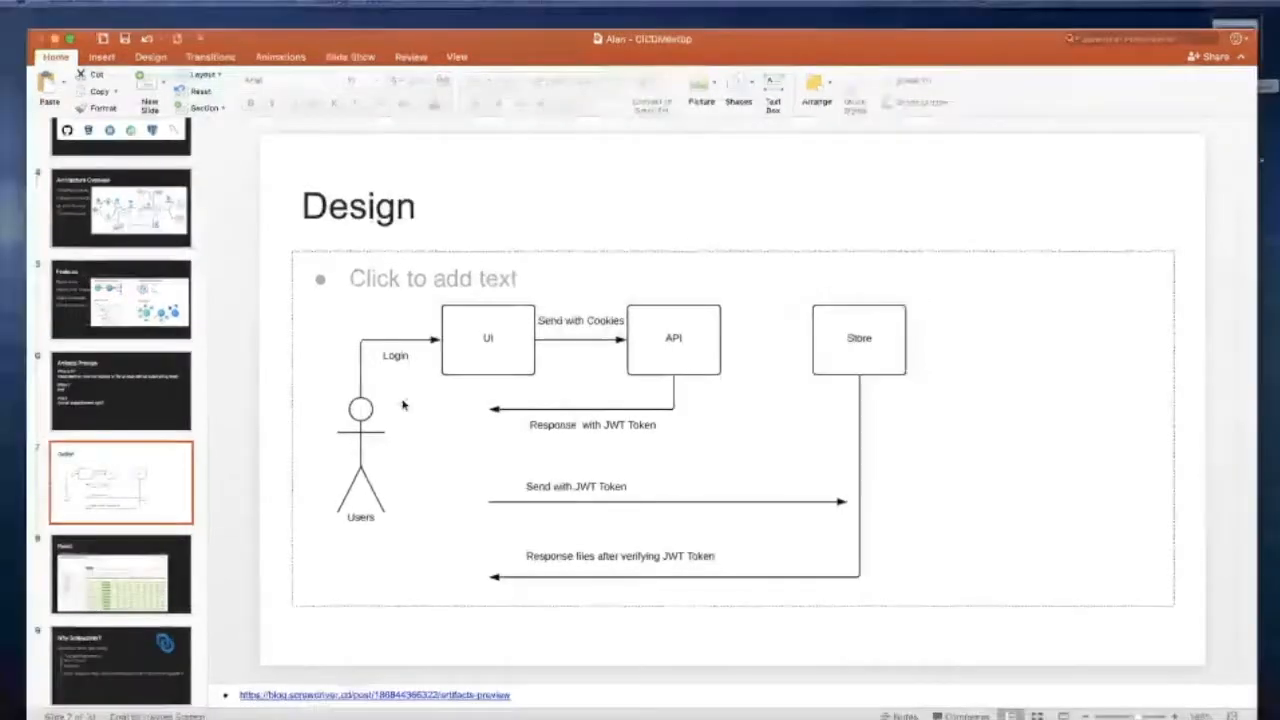
click(374, 695)
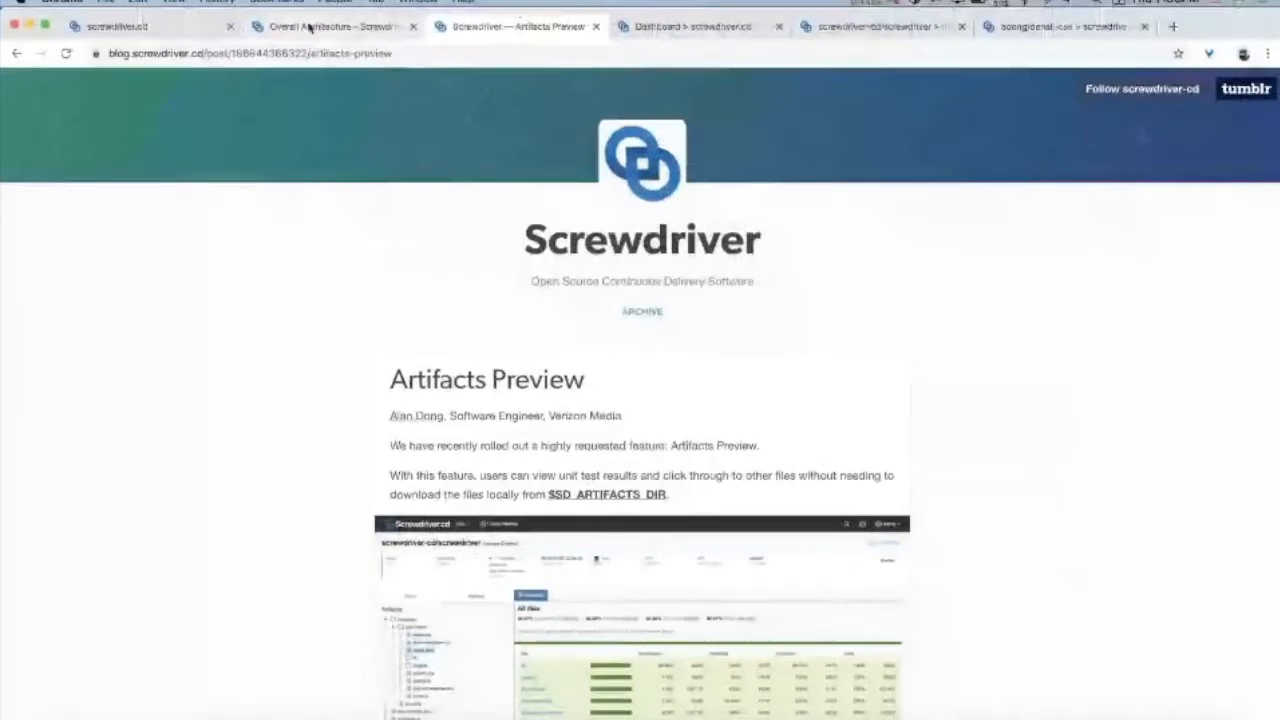
click(335, 25)
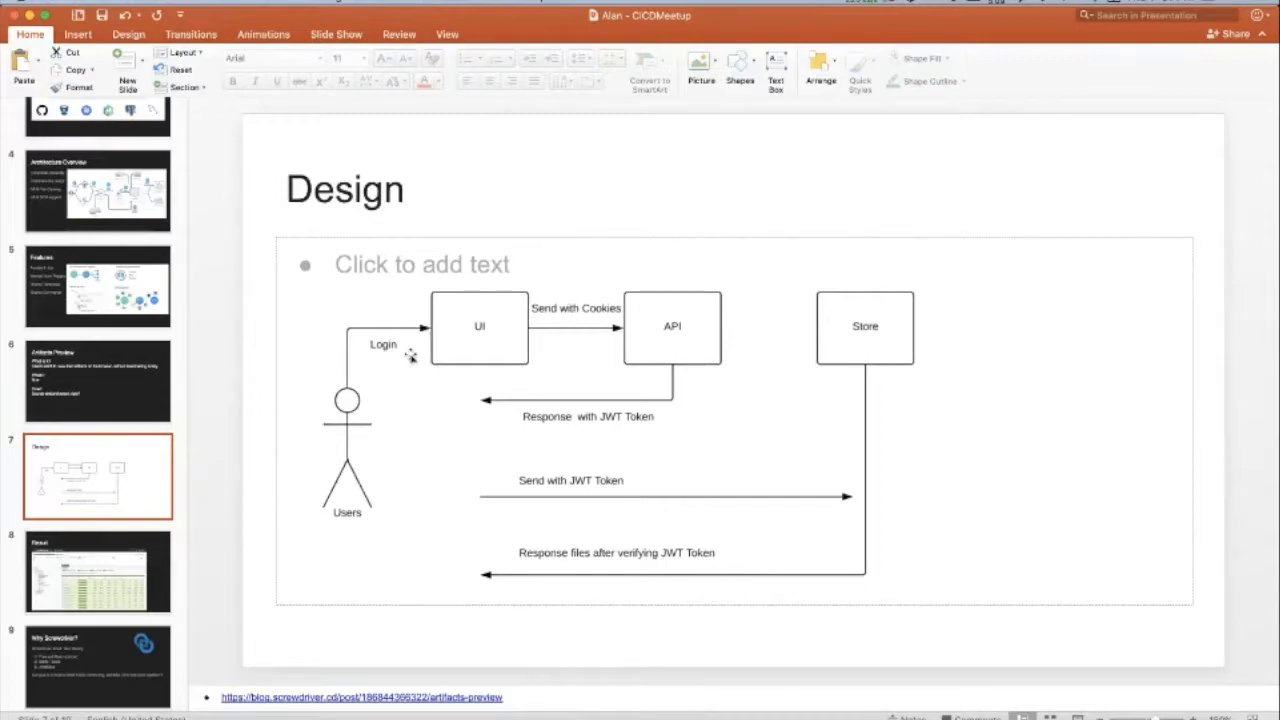
Step: View the screwdriver-cd/screwdriver build's Steps, then its Artifacts file tree
click(360, 697)
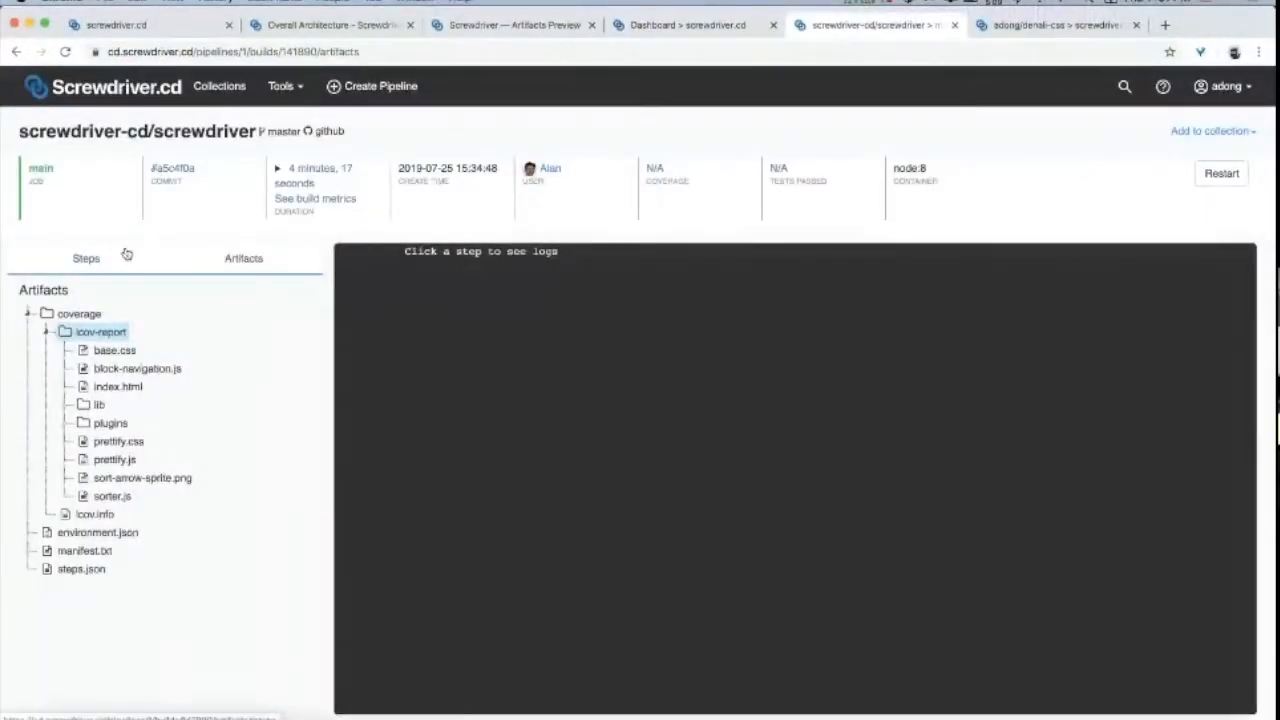
click(86, 258)
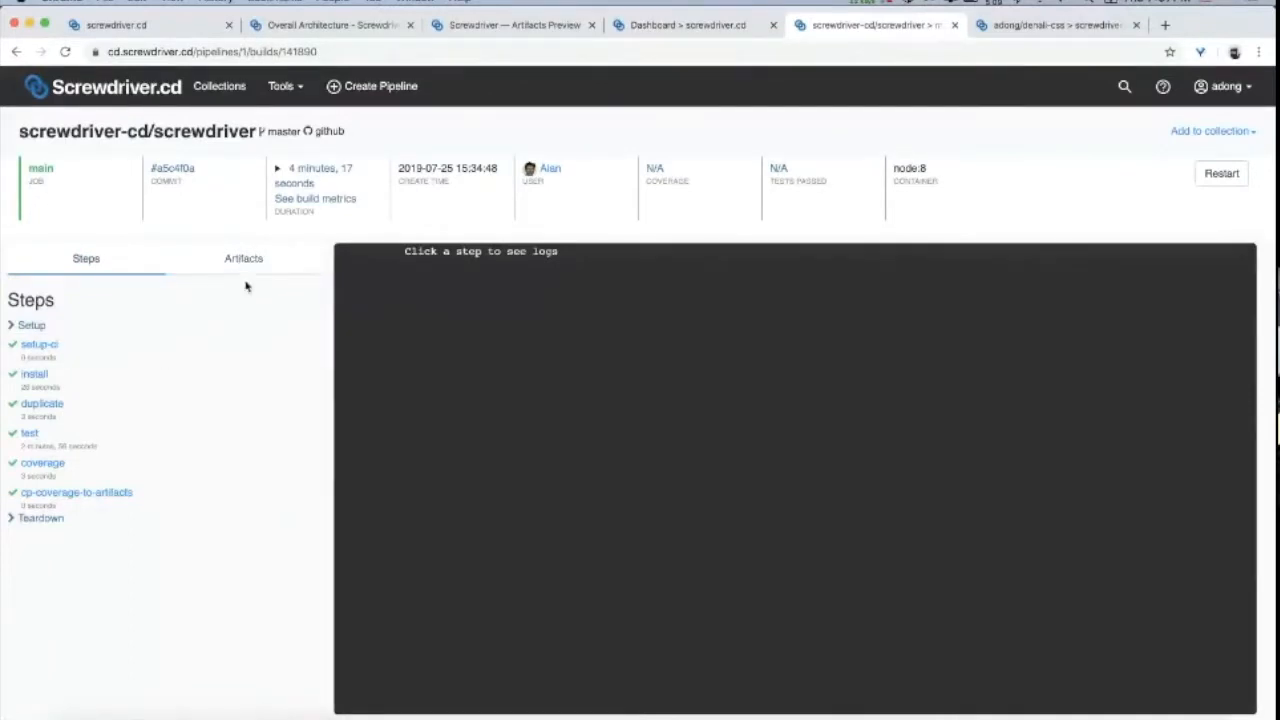
click(243, 258)
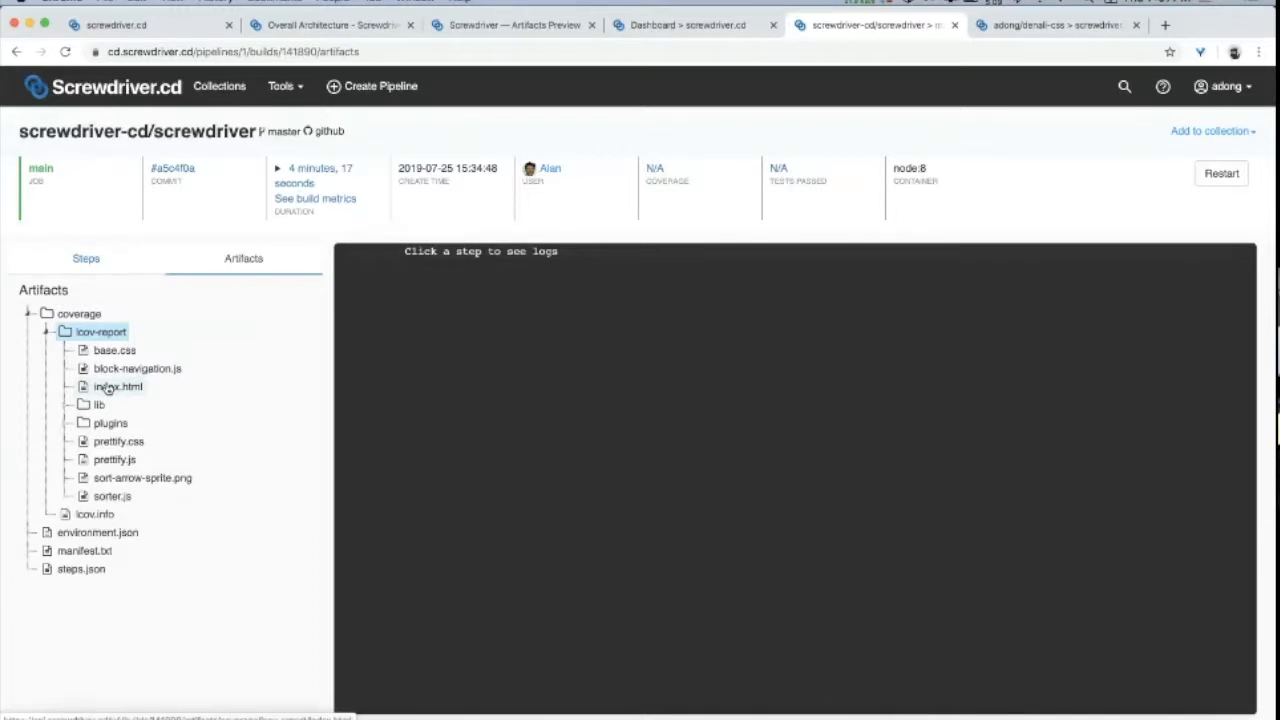
Step: Preview the coverage report index.html, showing about 99.87% statement coverage
click(117, 386)
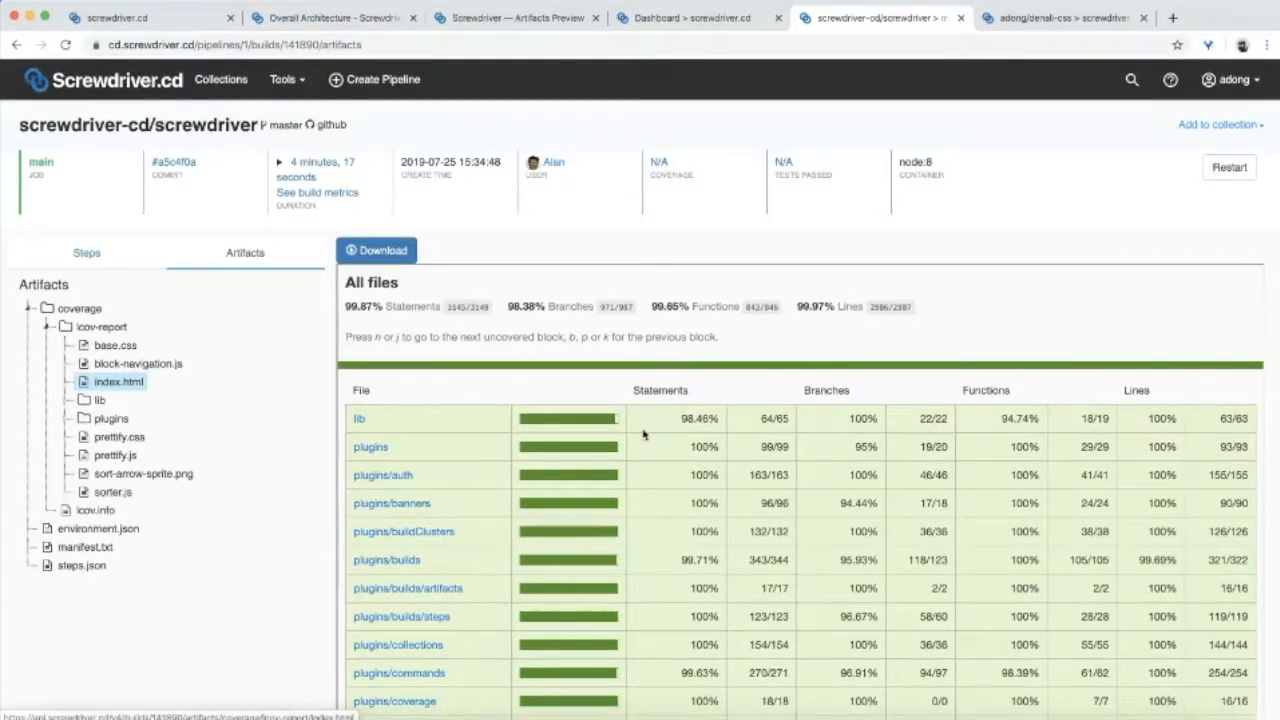
mouse_move(829, 357)
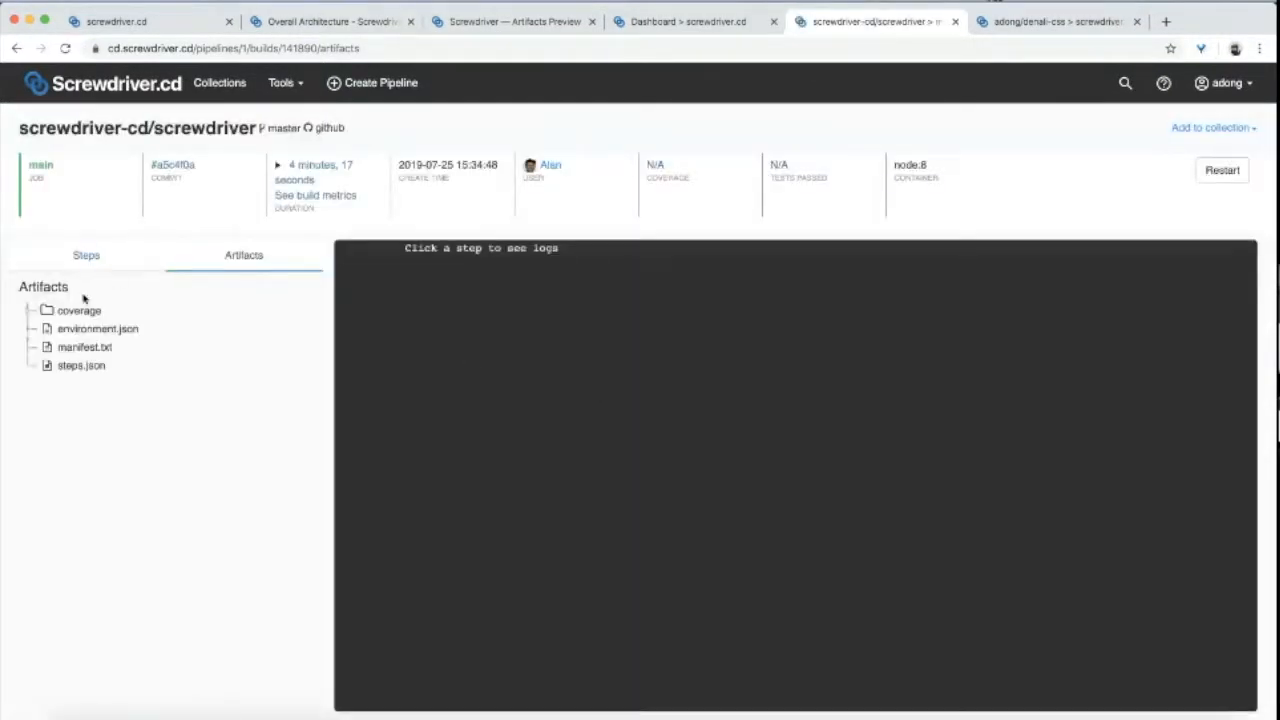
Step: Show Alan Dong's 'Screwdriver — Artifacts Preview' blog post with its coverage screenshot
click(118, 379)
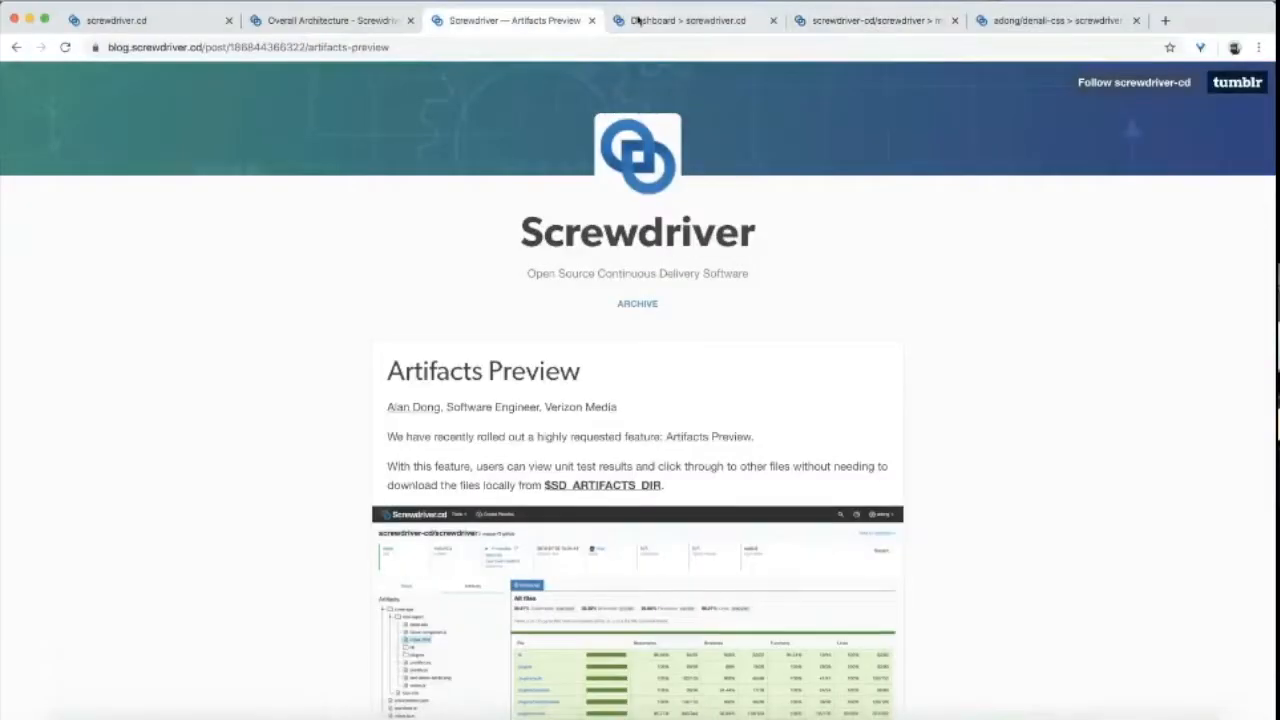
Step: Show the My Pipelines collection and open the account menu listing GitHub and Guest Access
click(685, 20)
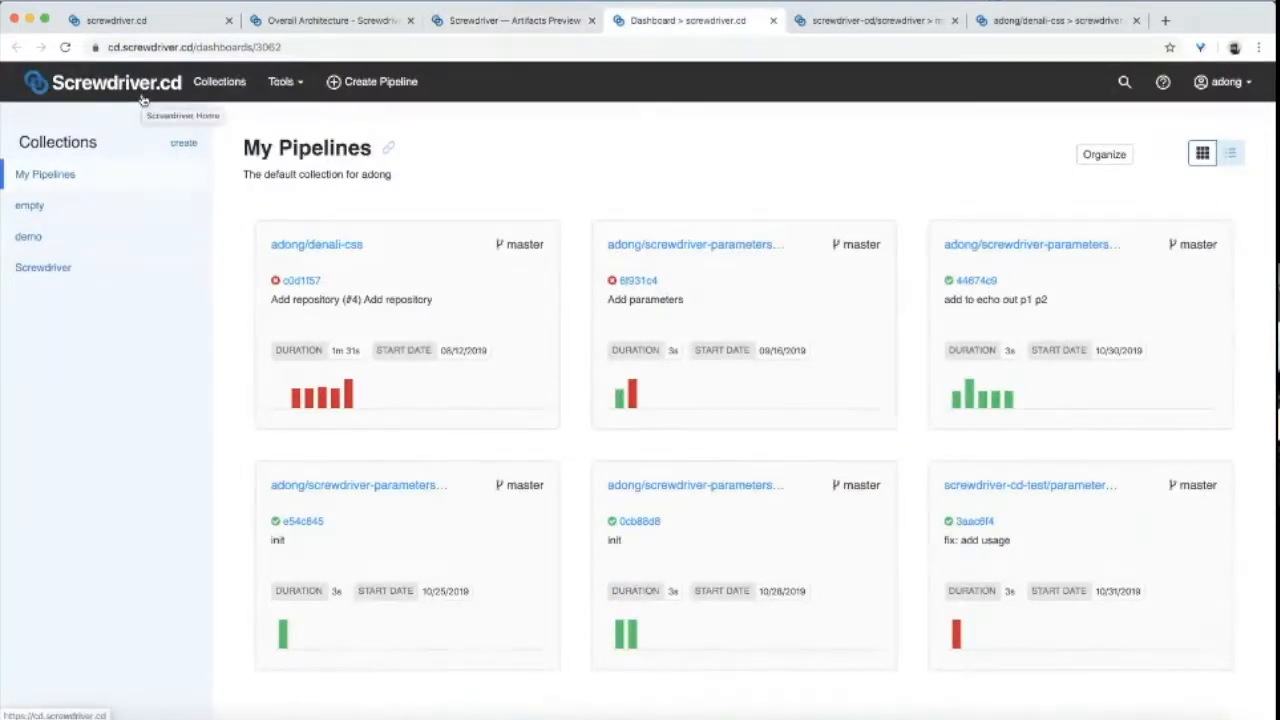
mouse_move(143, 107)
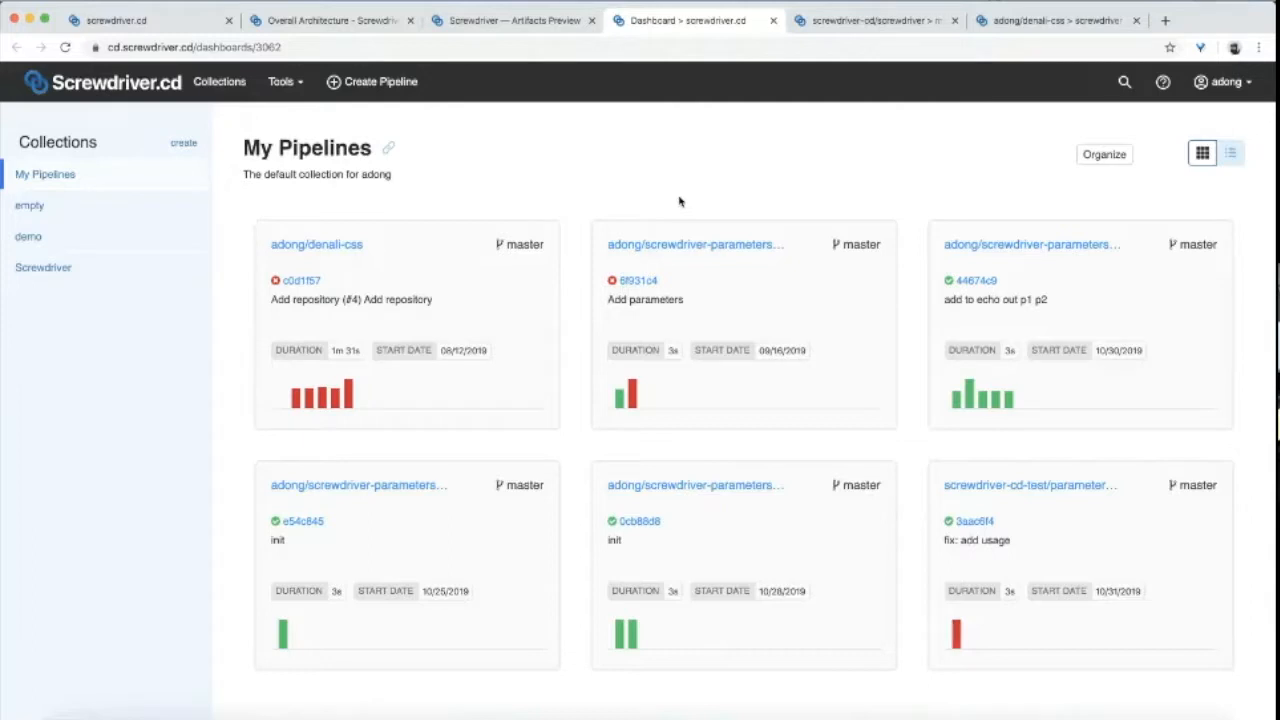
click(1221, 80)
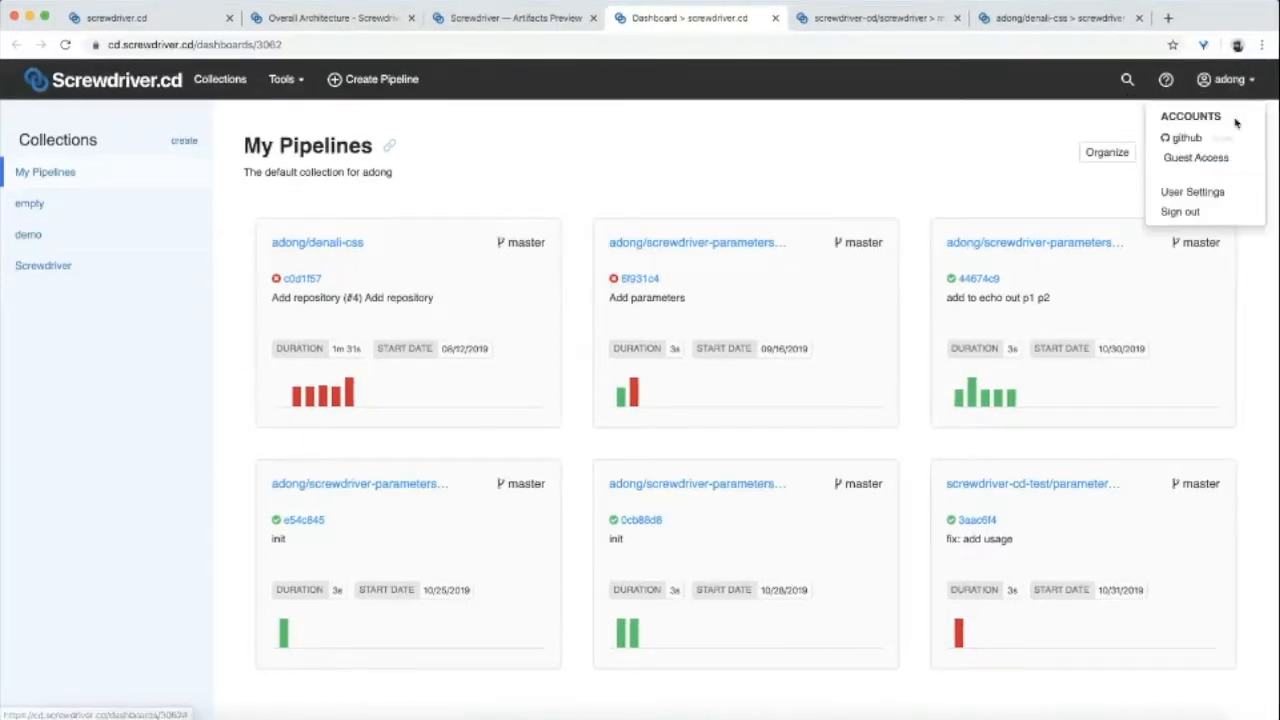
mouse_move(1030, 185)
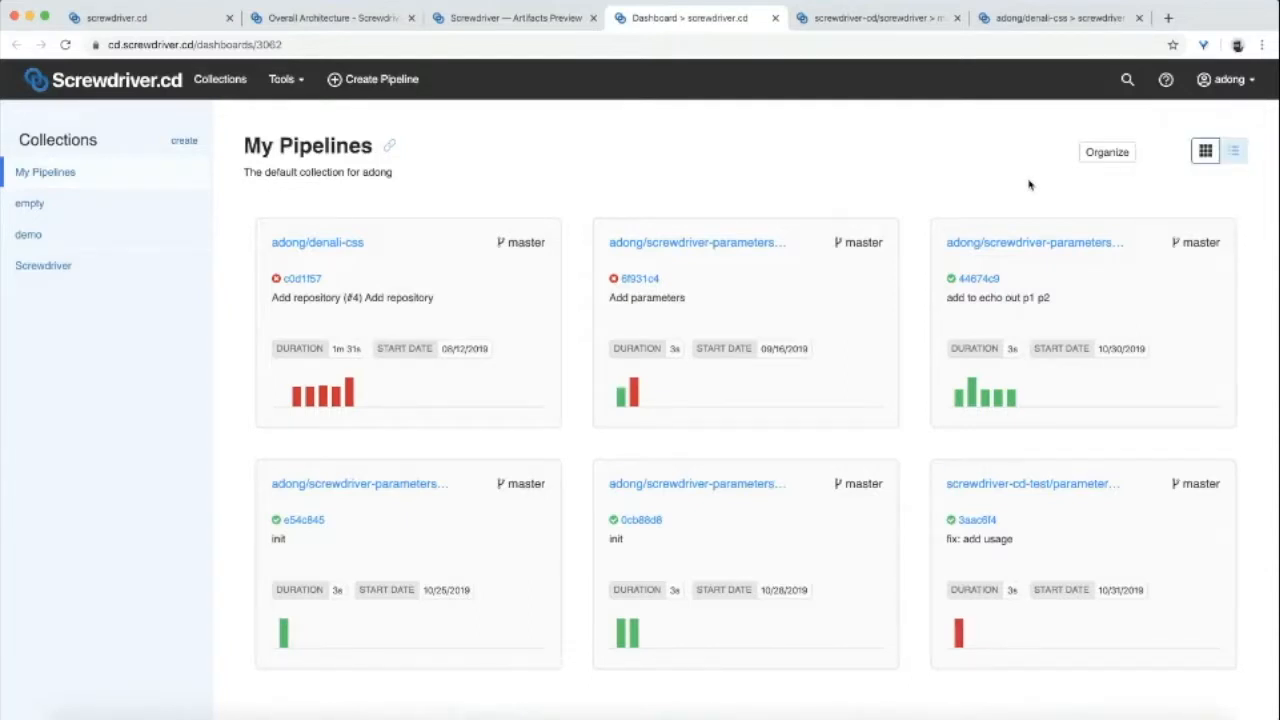
mouse_move(372, 79)
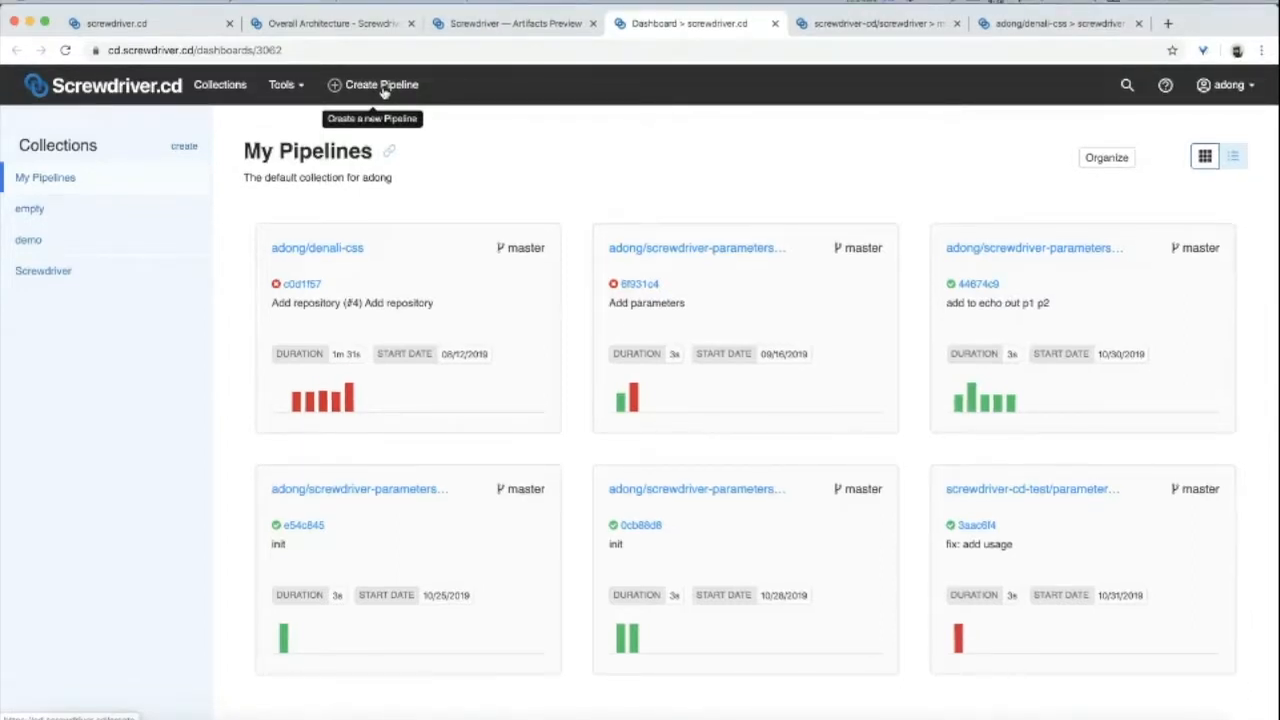
click(380, 84)
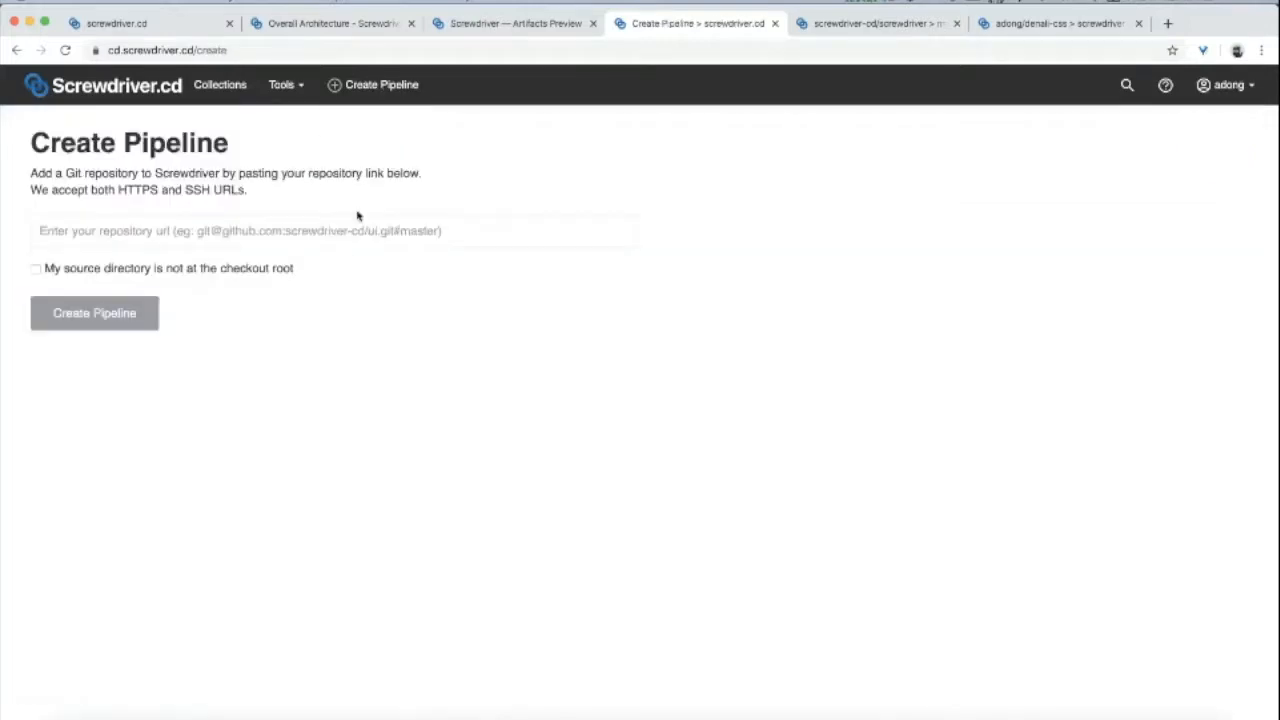
click(333, 230)
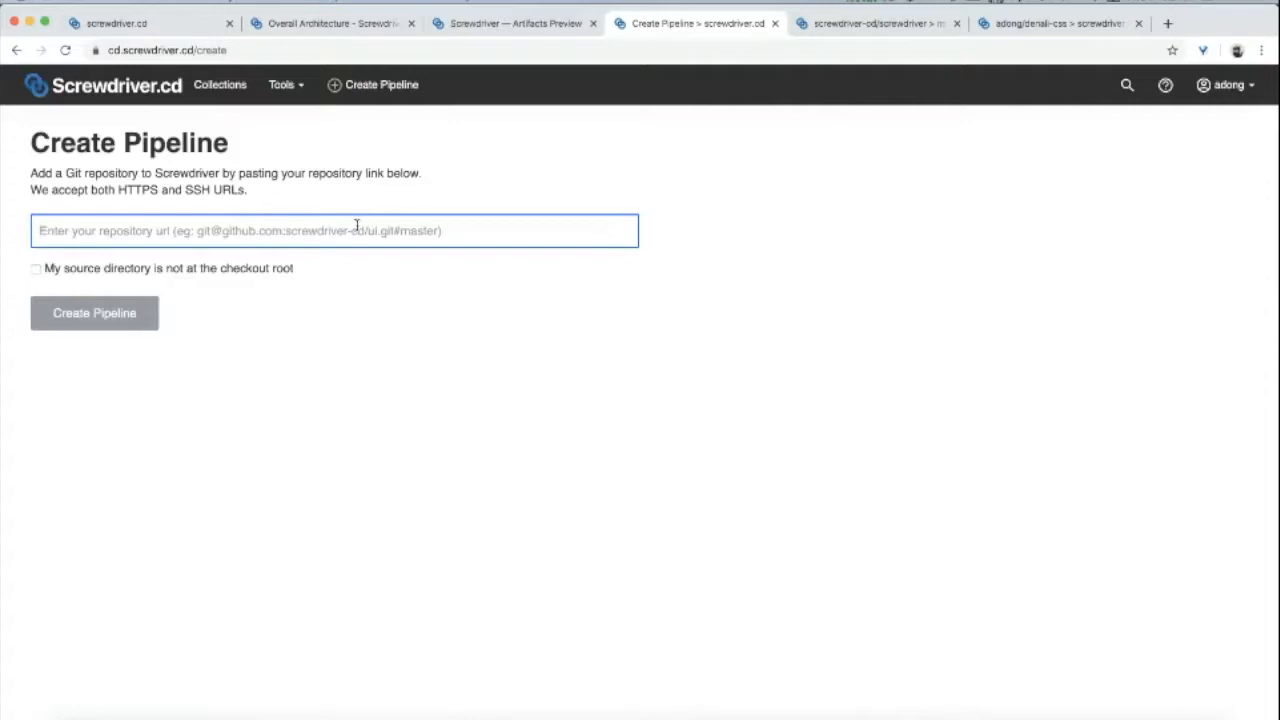
text(https://github.com/screwdriver-cd-test/parameters-build-sample)
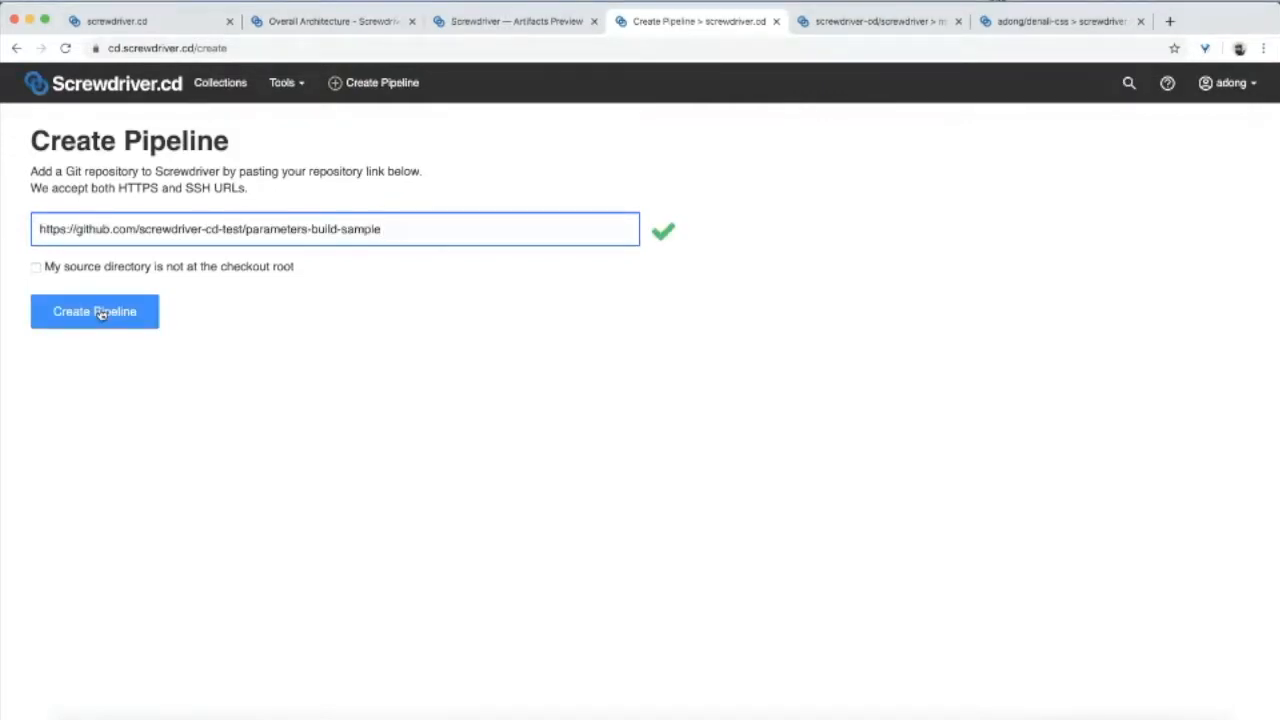
click(94, 311)
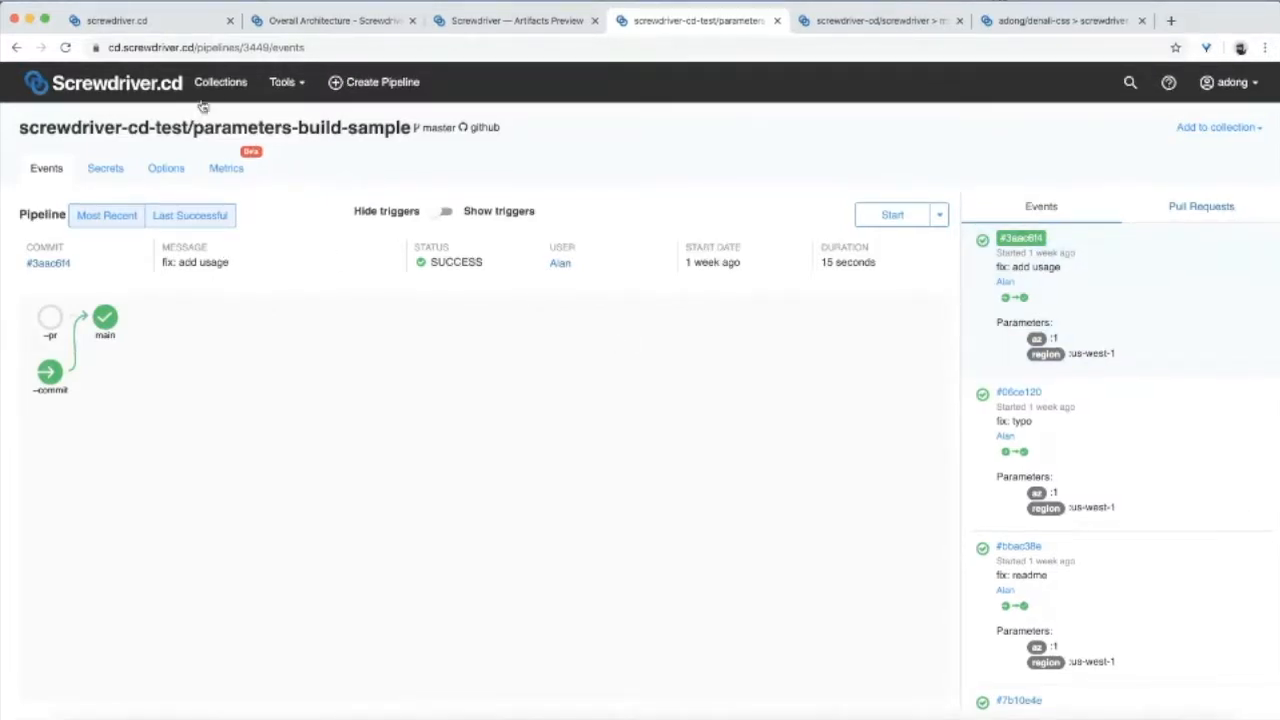
Step: Open the Validator in a new tab and the parameters-build-sample GitHub repository
click(283, 82)
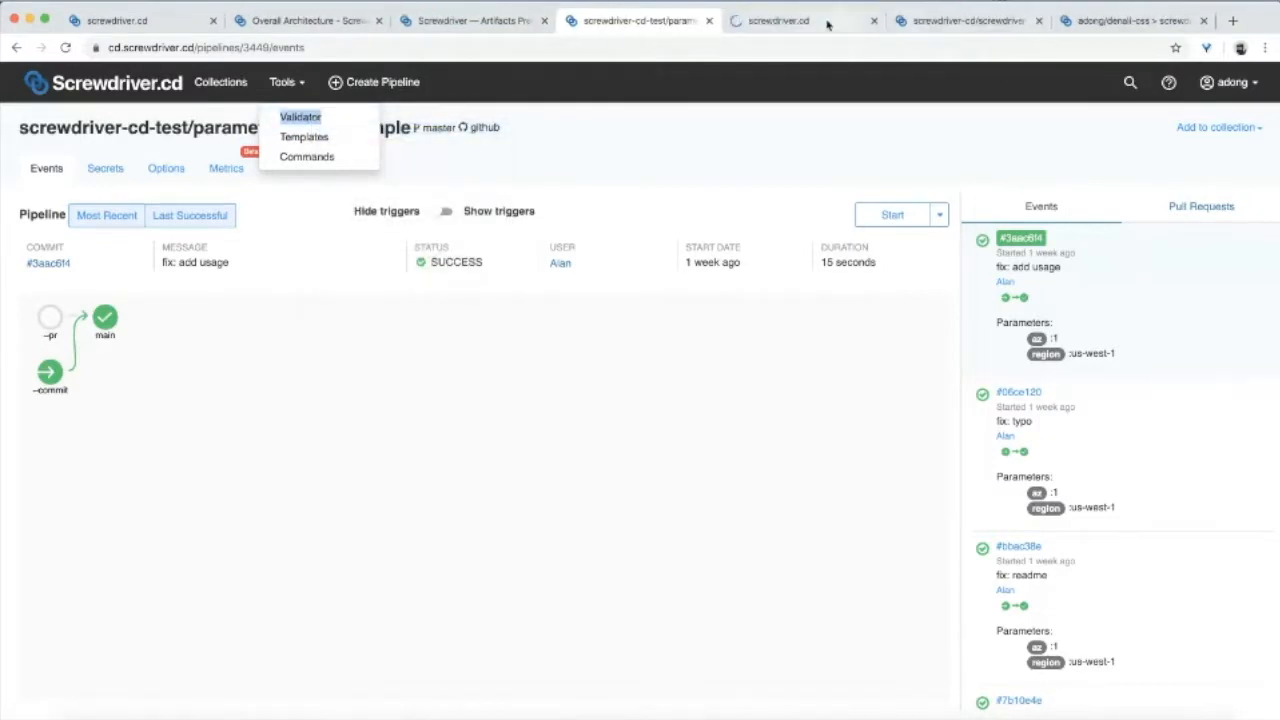
click(300, 117)
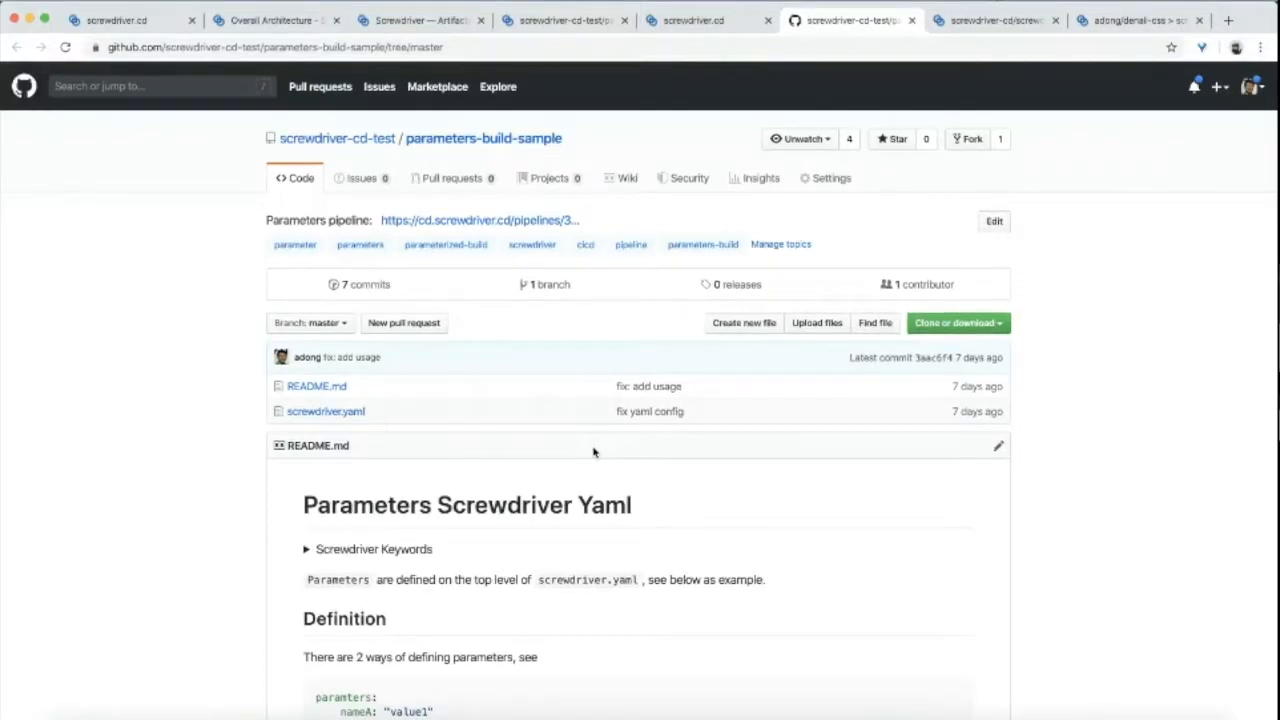
Step: Open screwdriver.yaml on GitHub and select its whole configuration for copying
click(325, 411)
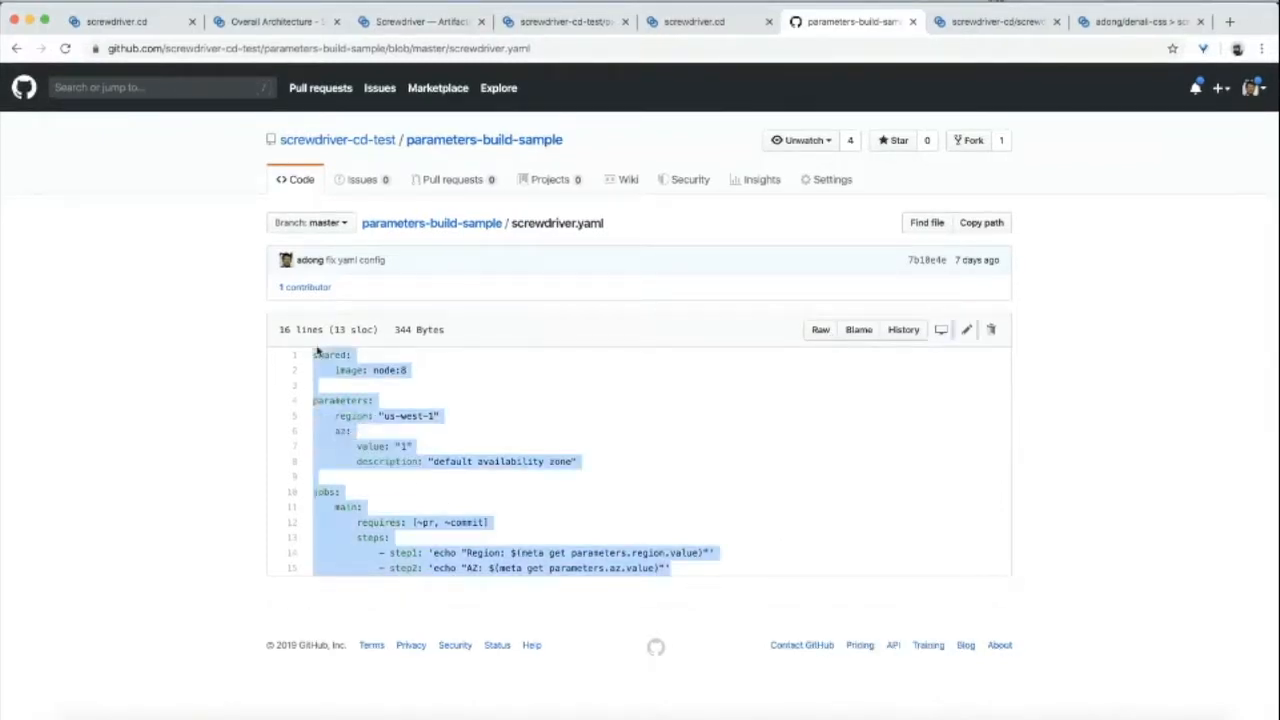
click(693, 19)
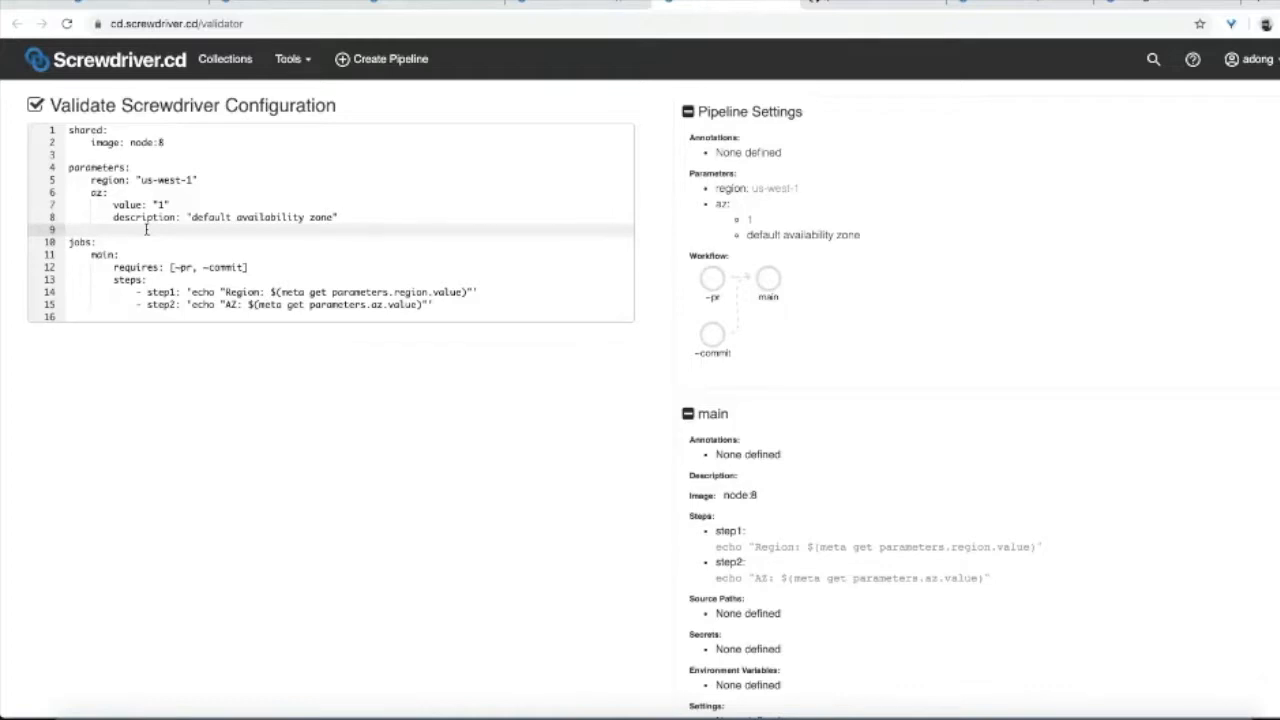
Step: Add an invalid 'x: y' line to trigger ValidationError, then delete it
text(x: y)
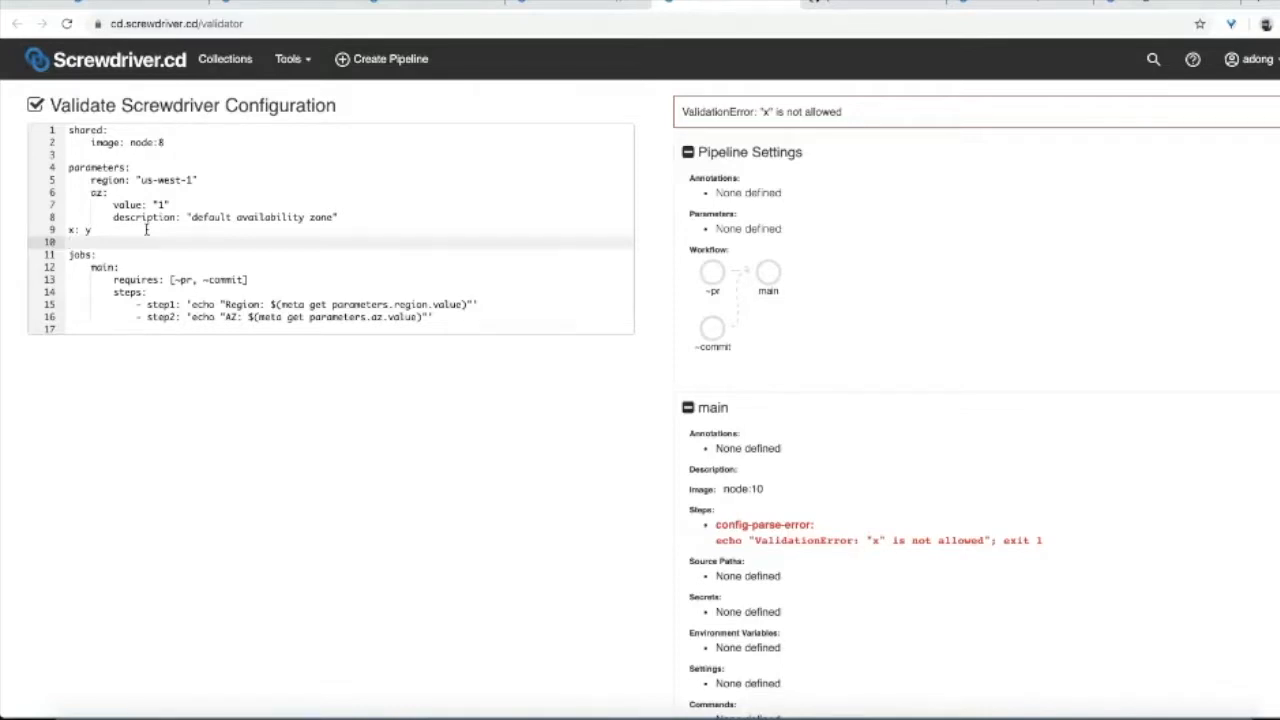
click(70, 242)
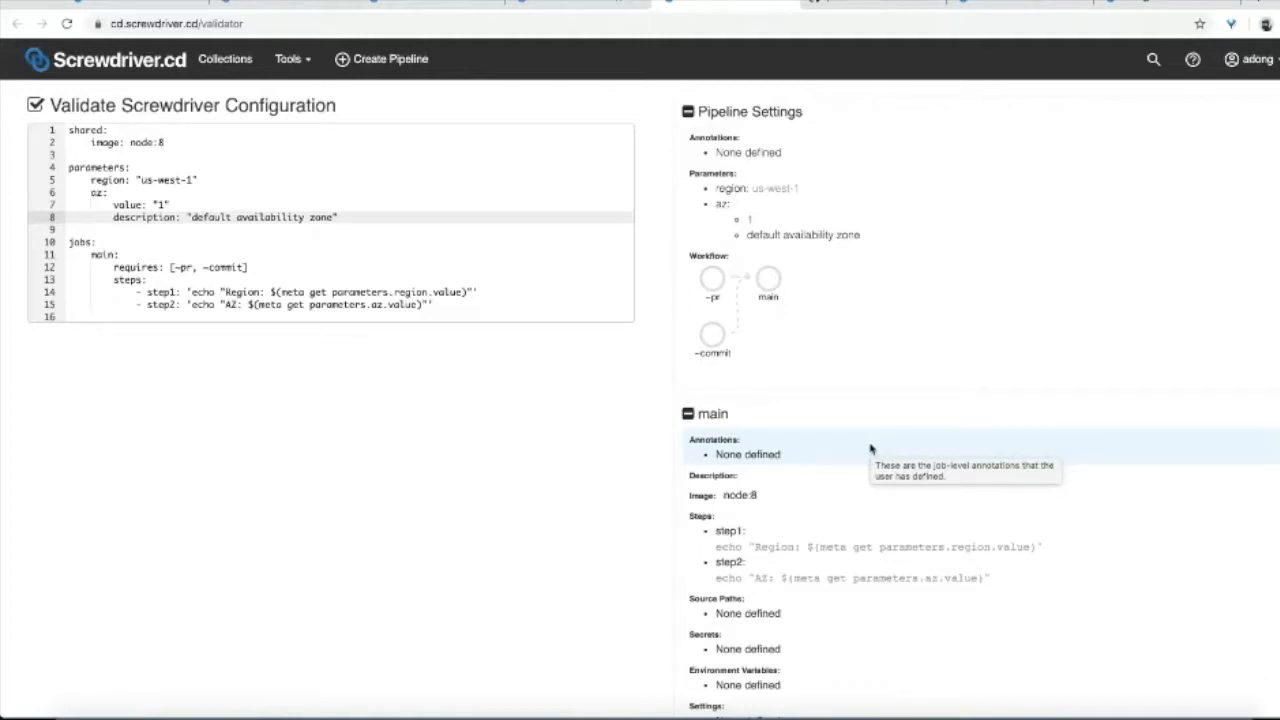
scroll(up, 3)
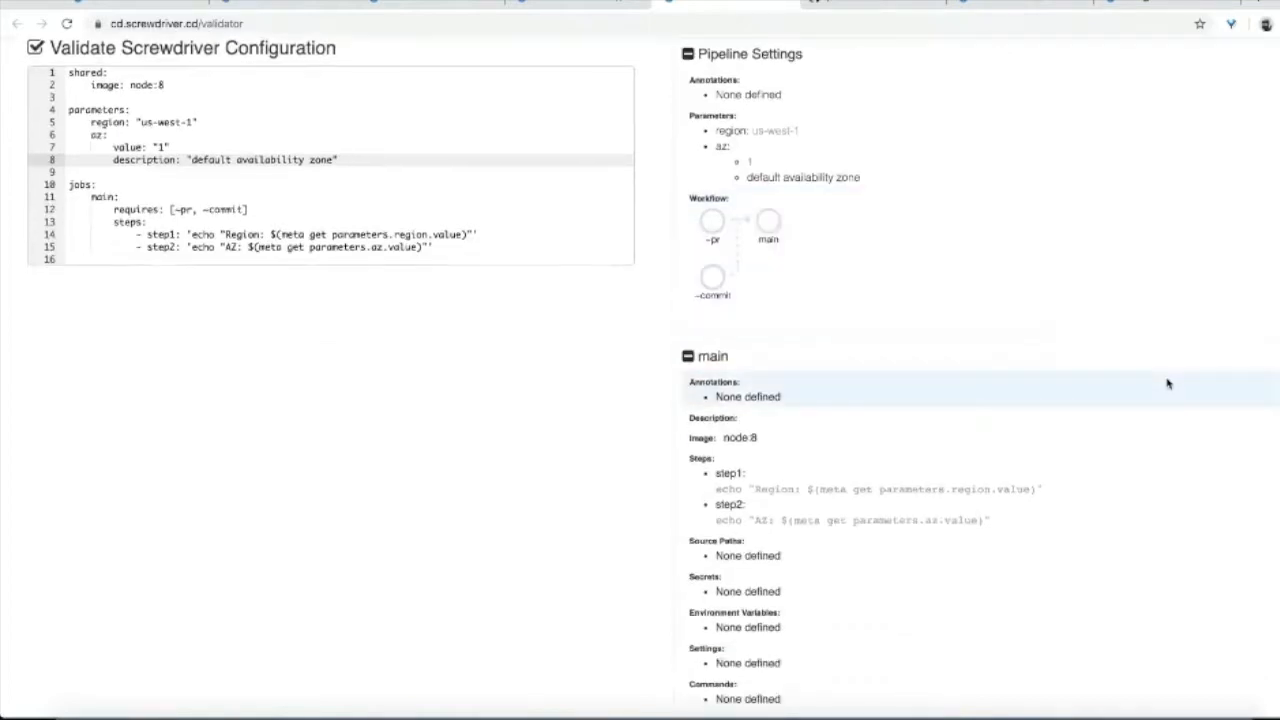
Step: Start a new event re-running commit 3aac6f4 on parameters-build-sample
click(593, 5)
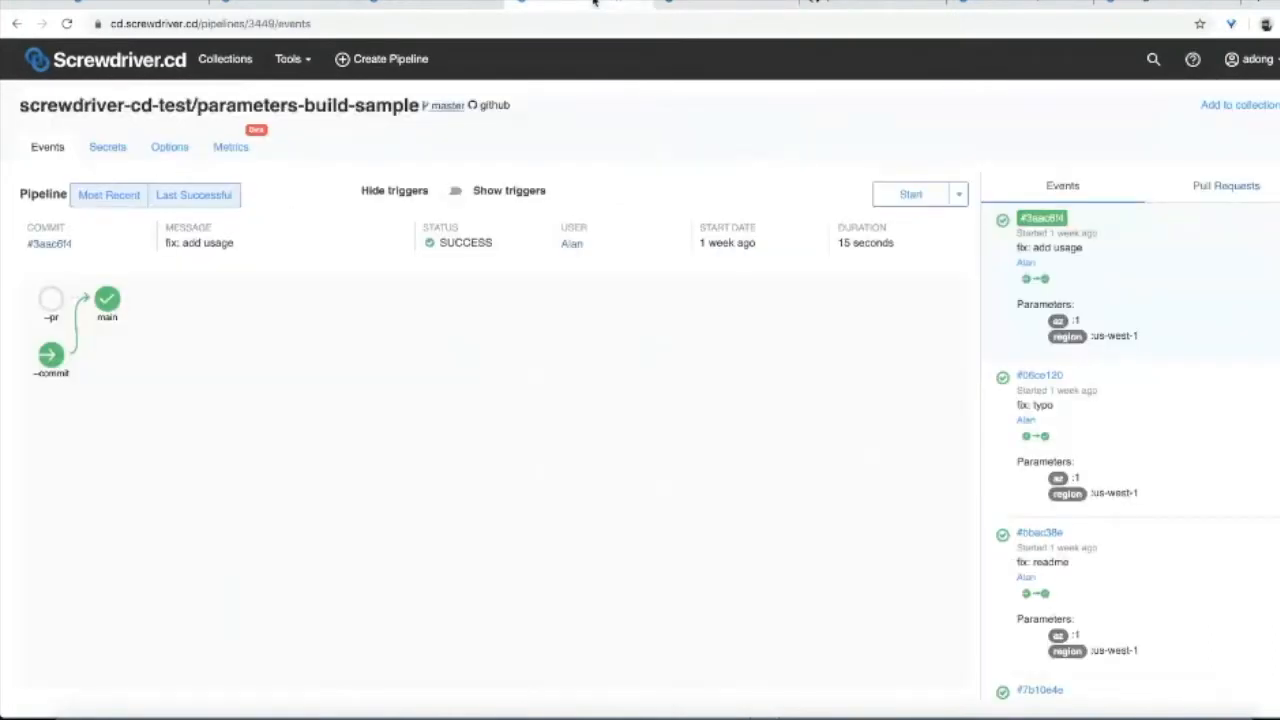
mouse_move(298, 199)
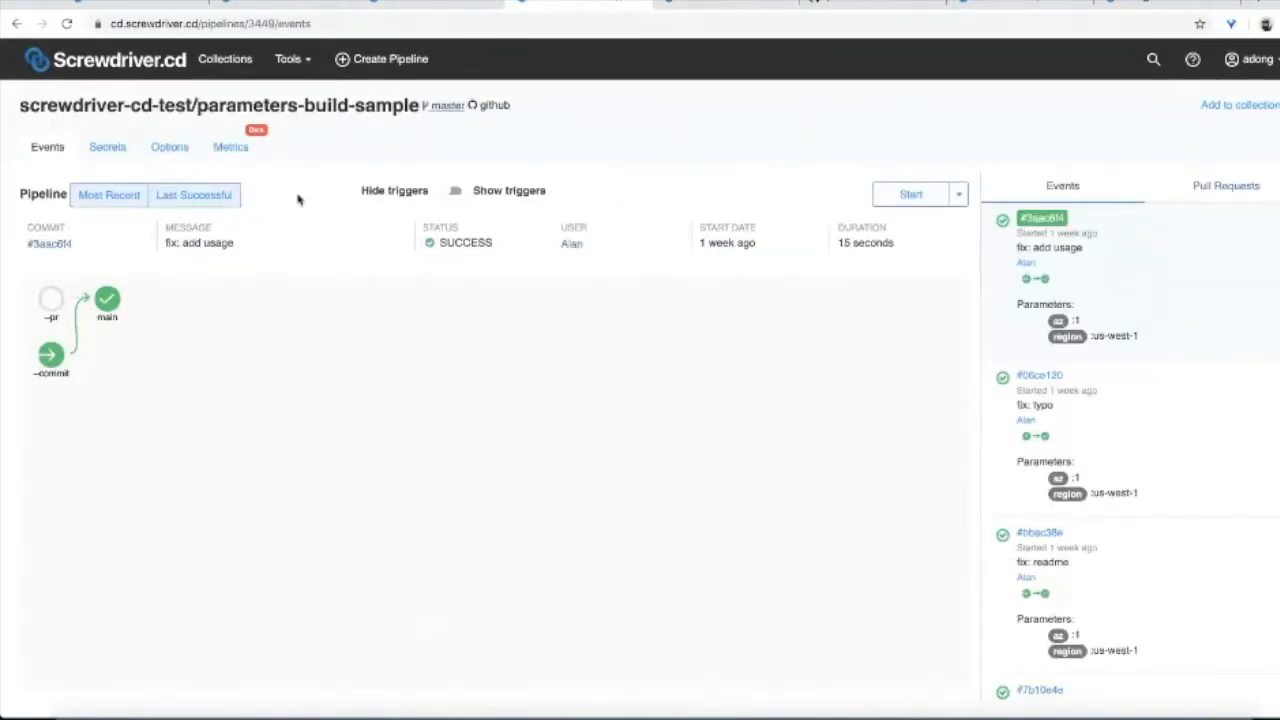
mouse_move(390, 58)
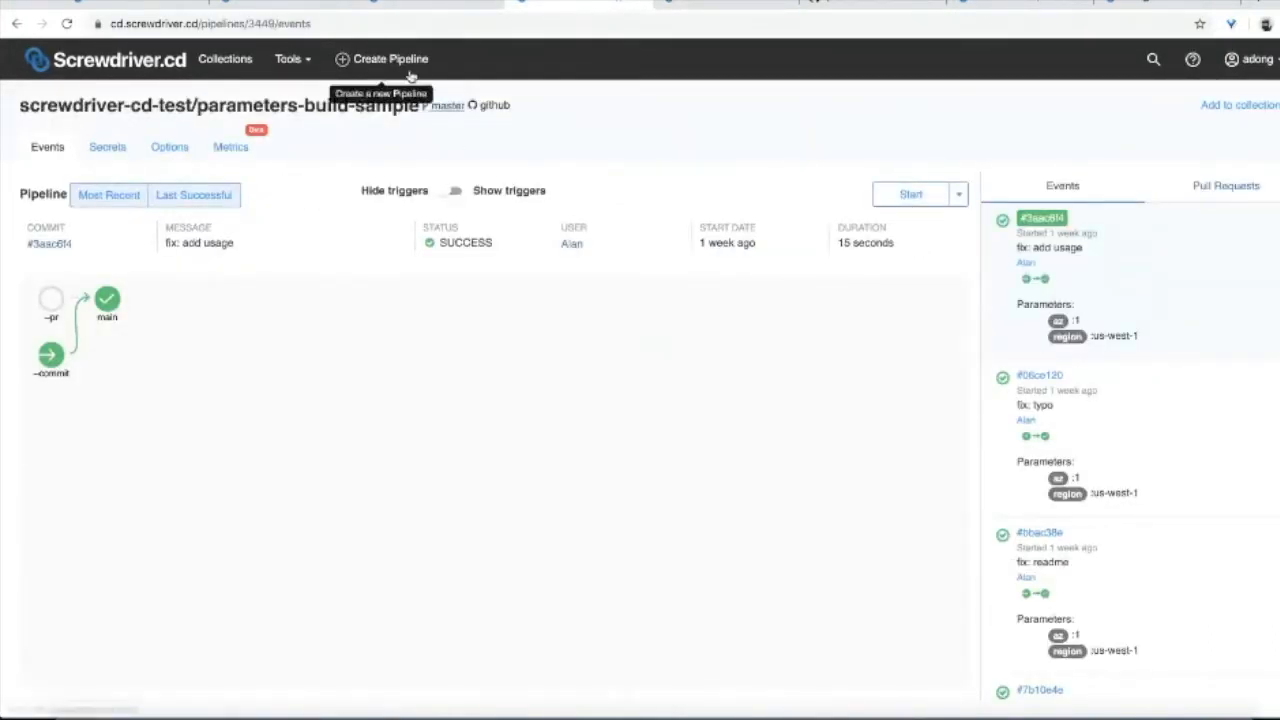
mouse_move(414, 145)
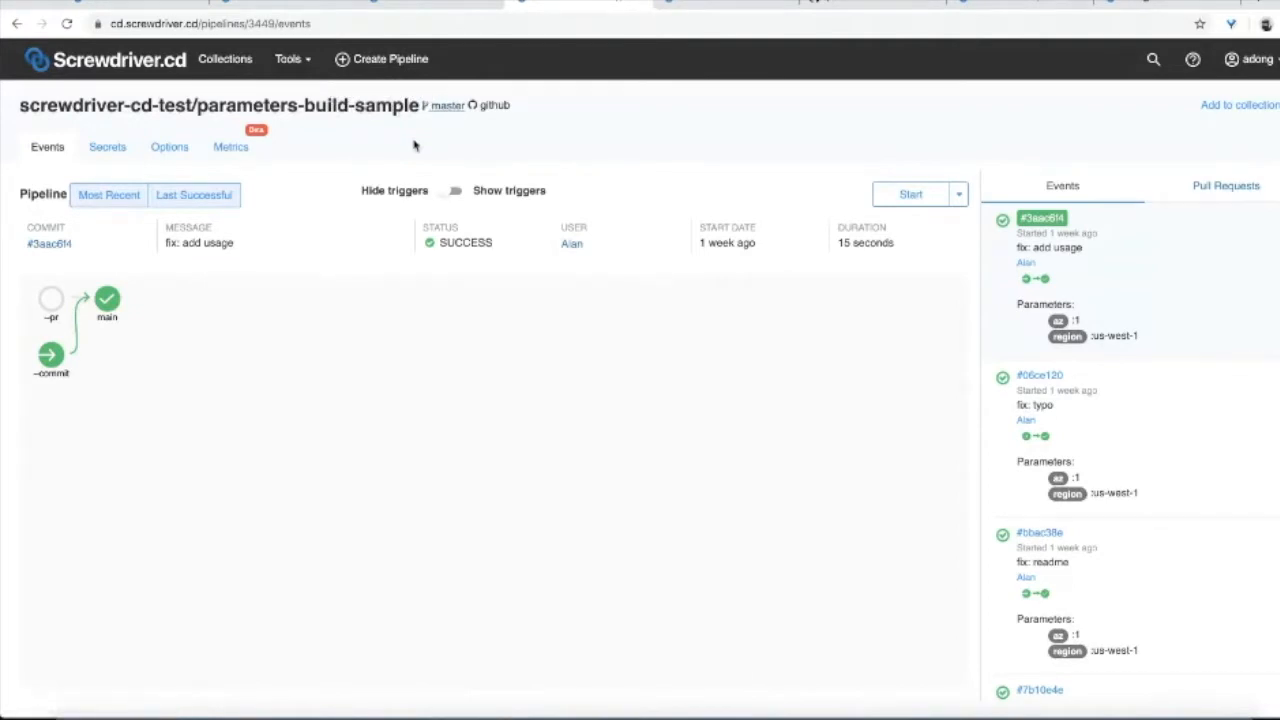
mouse_move(847, 107)
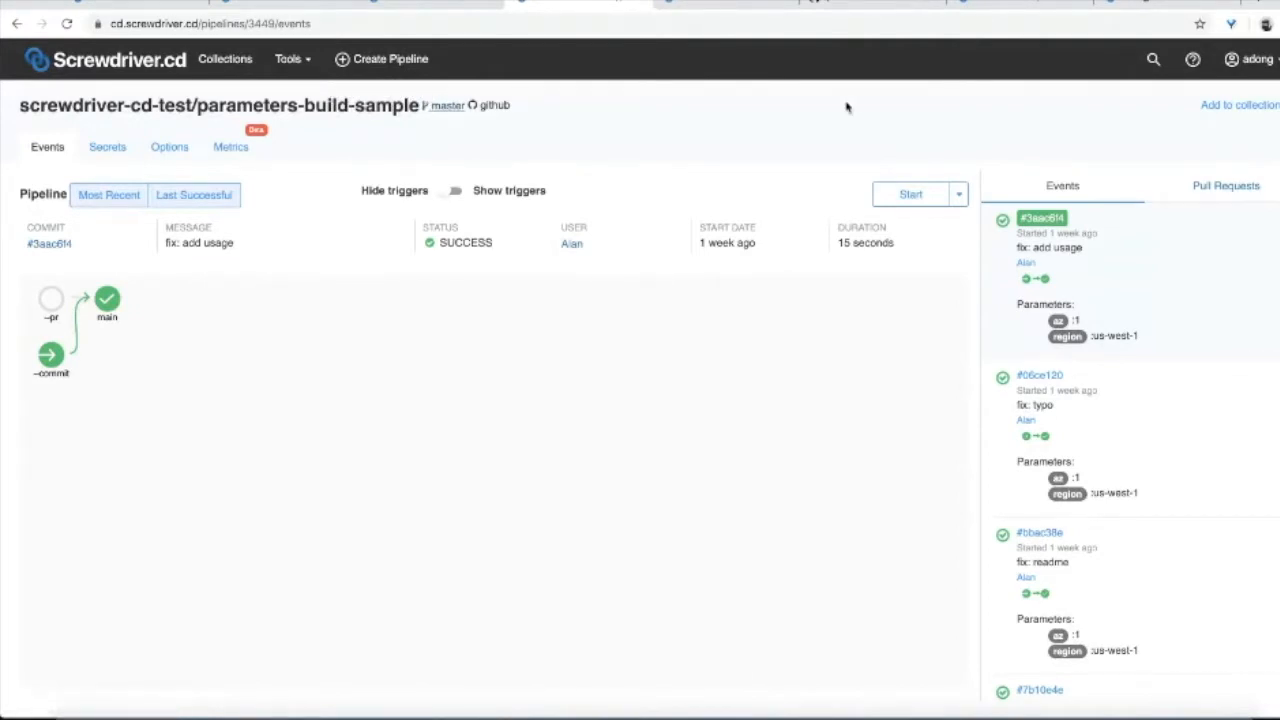
click(495, 105)
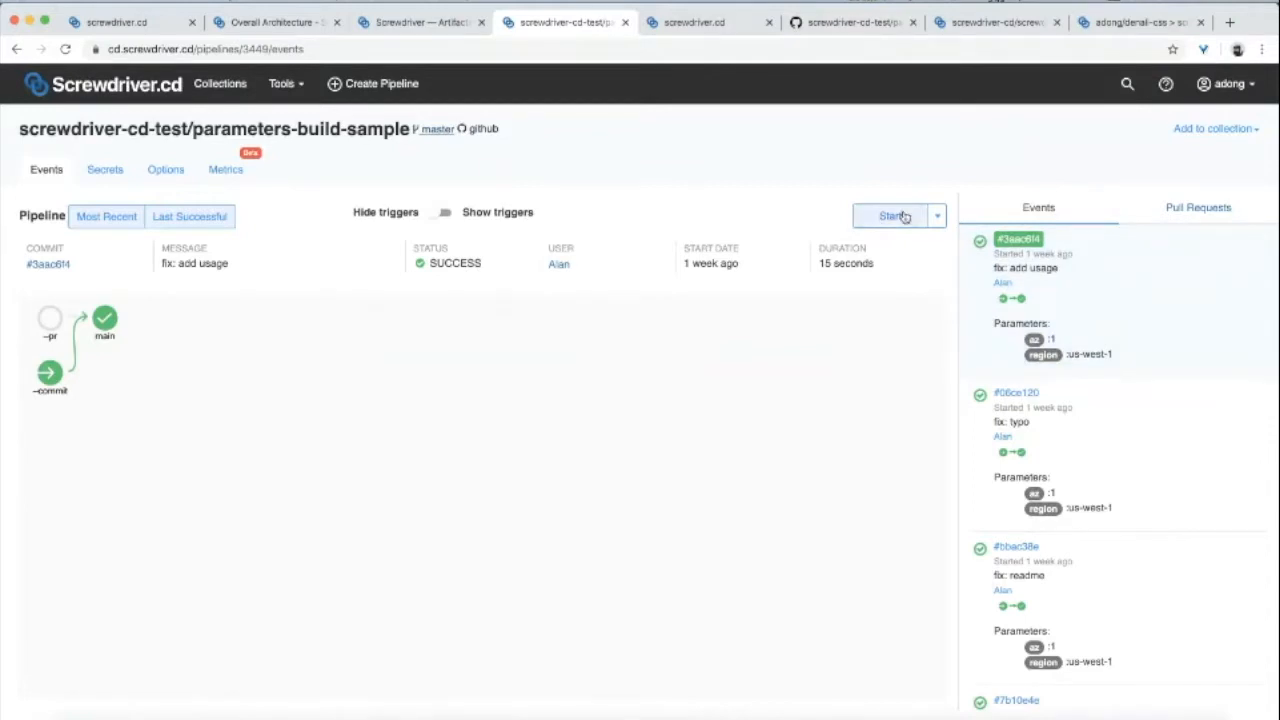
click(891, 216)
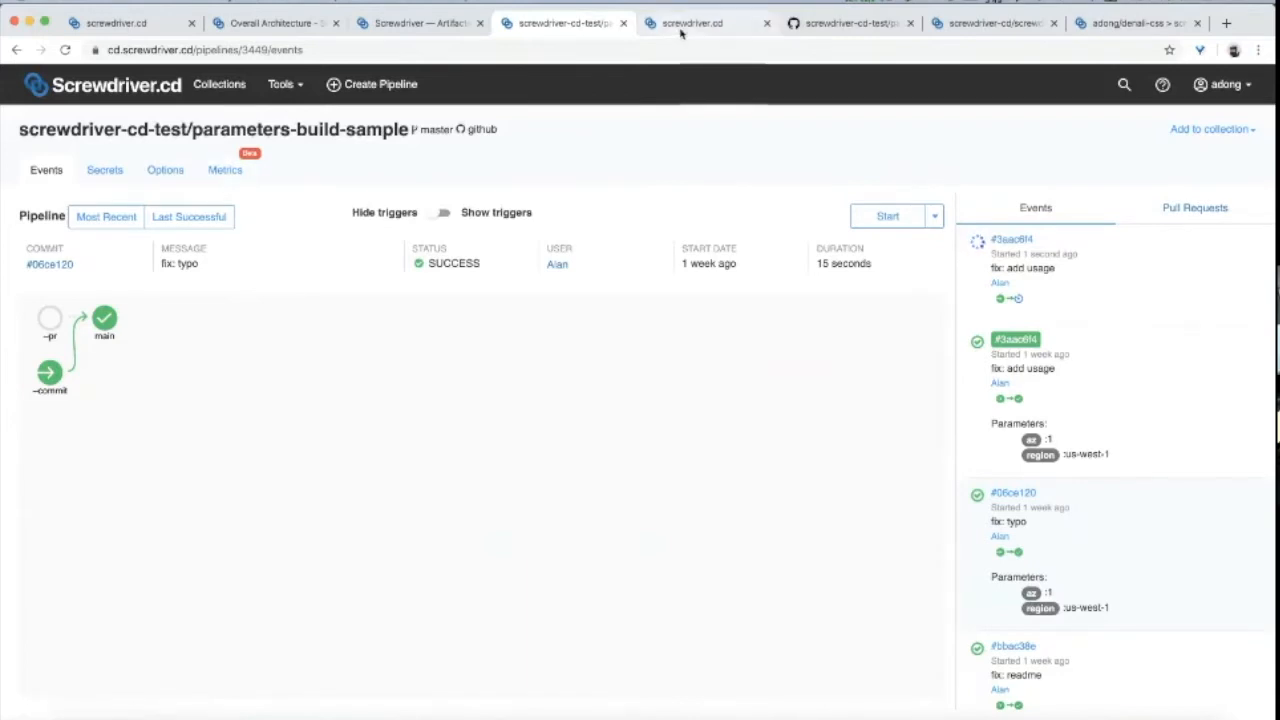
Step: Browse the screwdriver-cd/screwdriver Events and Build Breakdown metrics charts
click(418, 22)
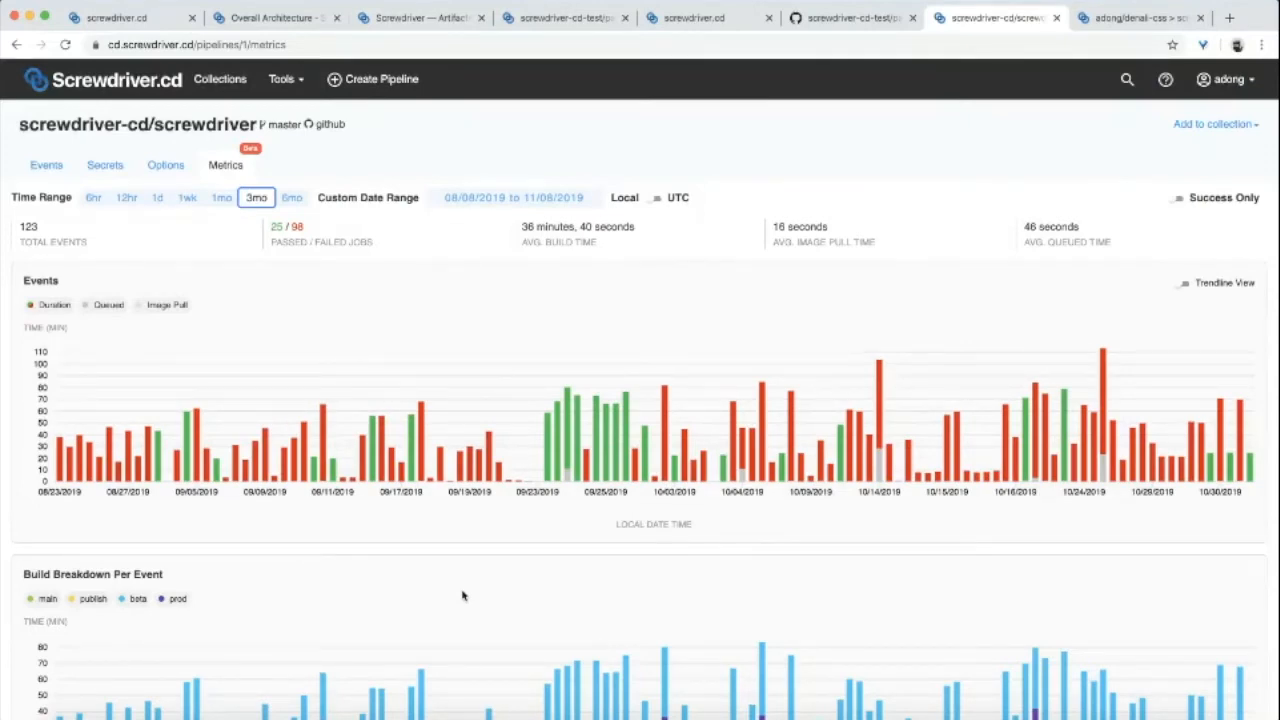
scroll(down, 3)
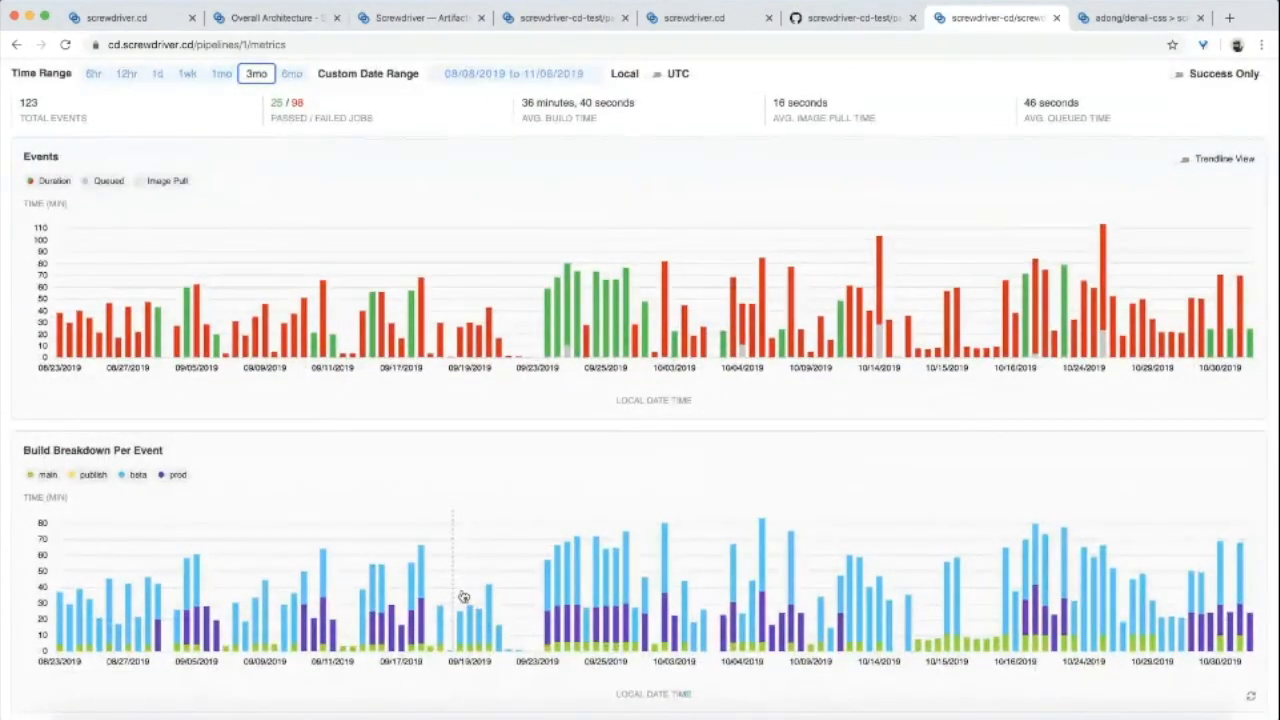
scroll(up, 3)
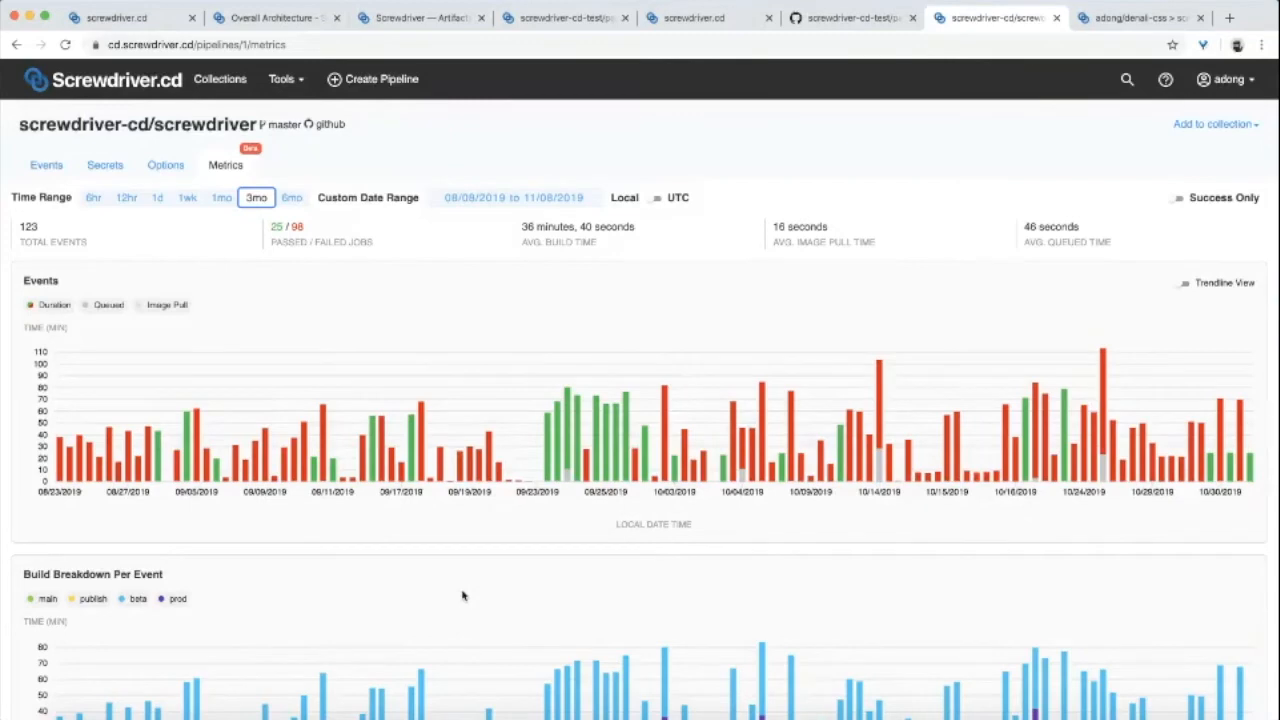
mouse_move(288, 141)
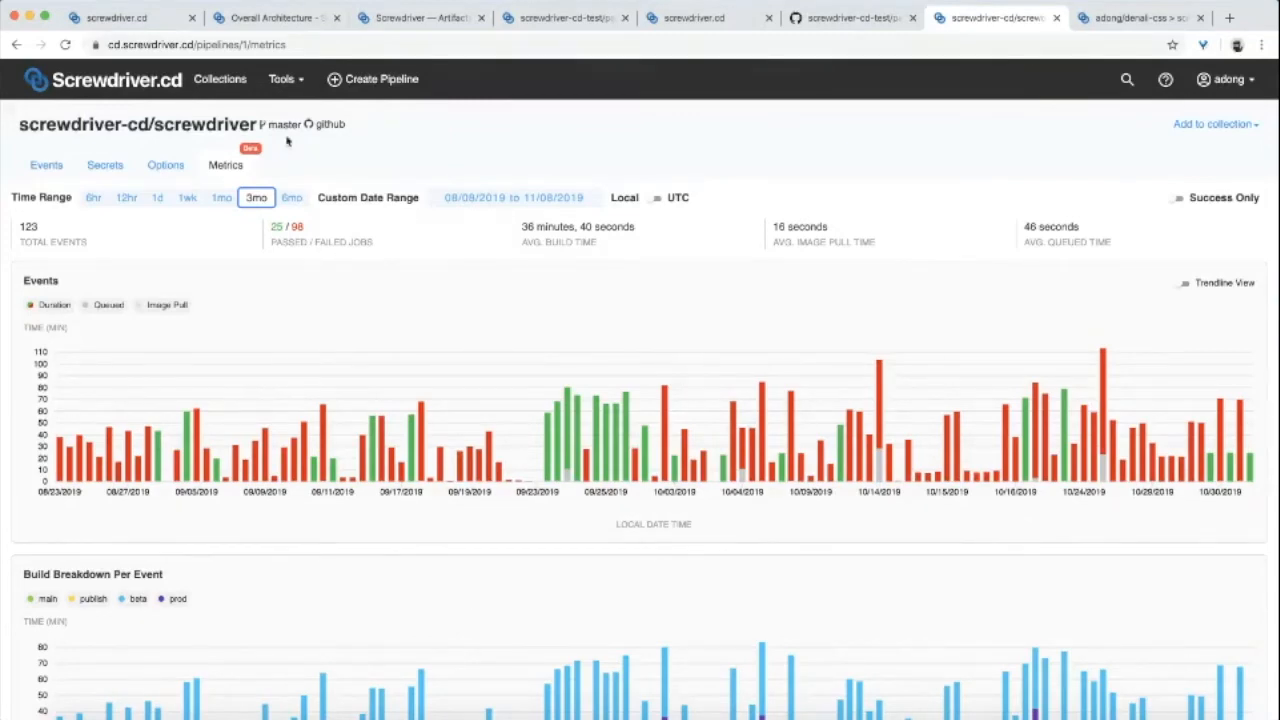
Step: Open the screwdriver-cd/screwdriver Issues list showing 310 open issues
click(330, 124)
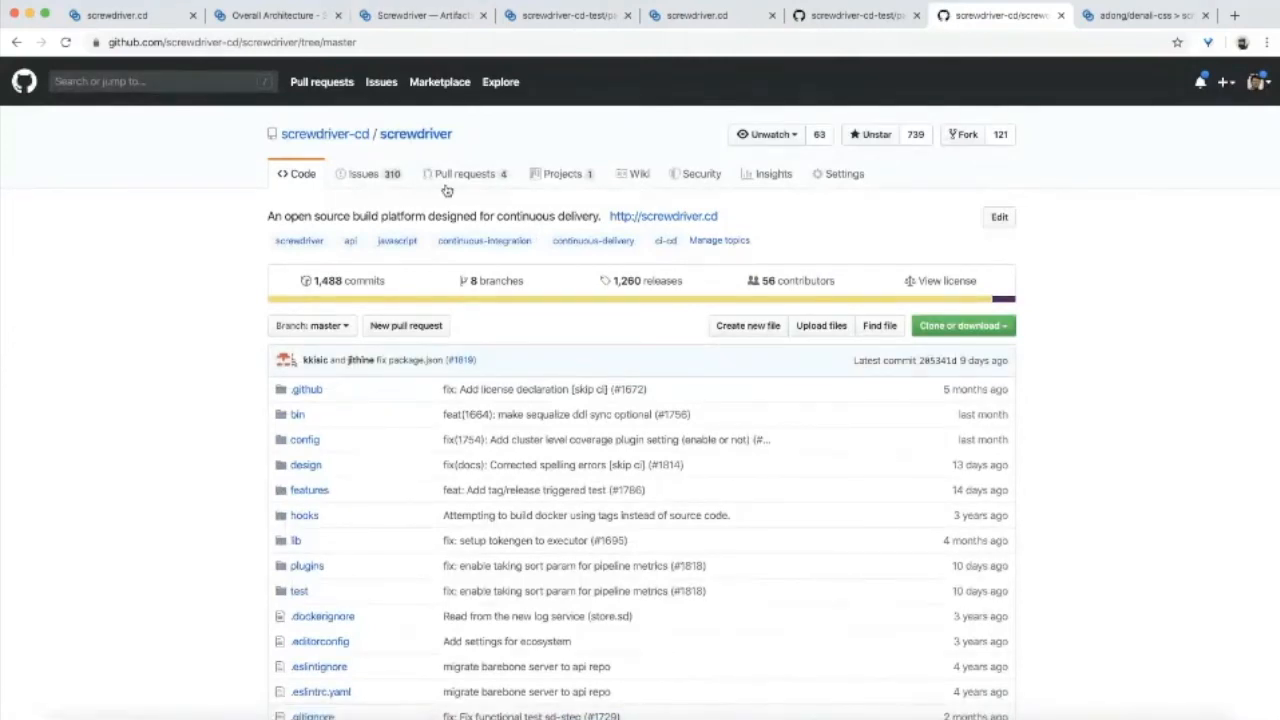
click(363, 173)
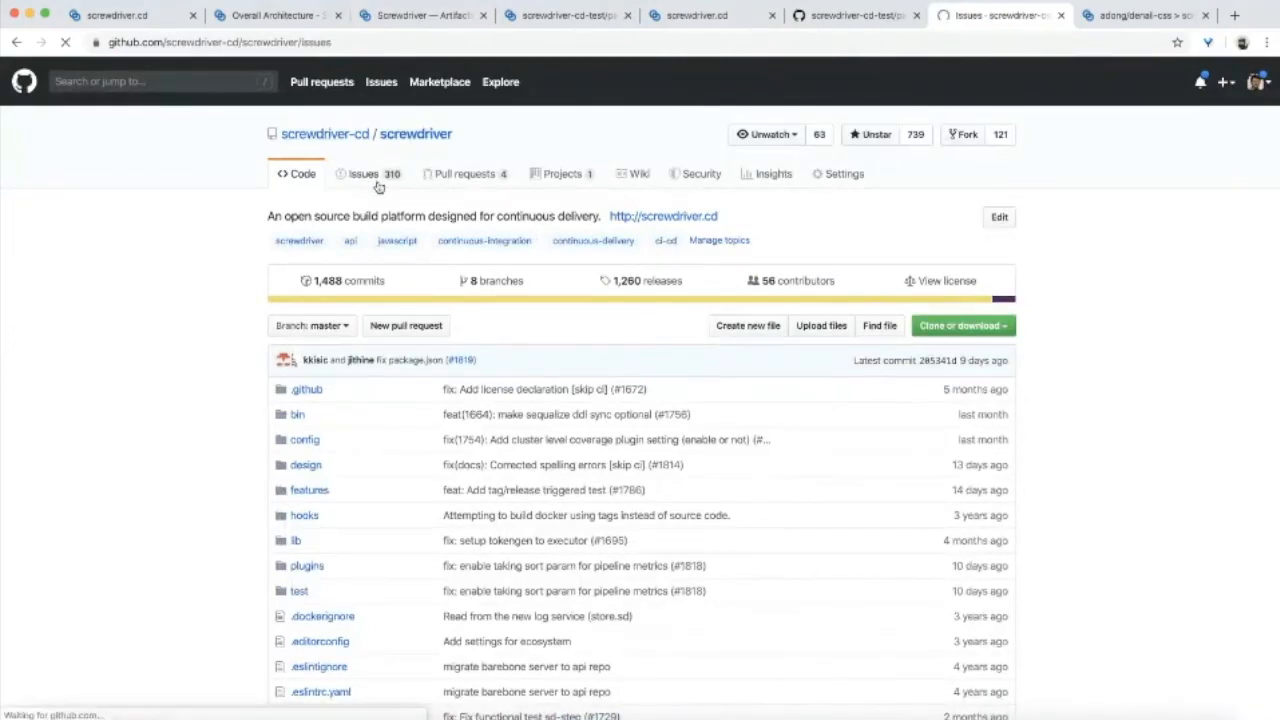
click(363, 173)
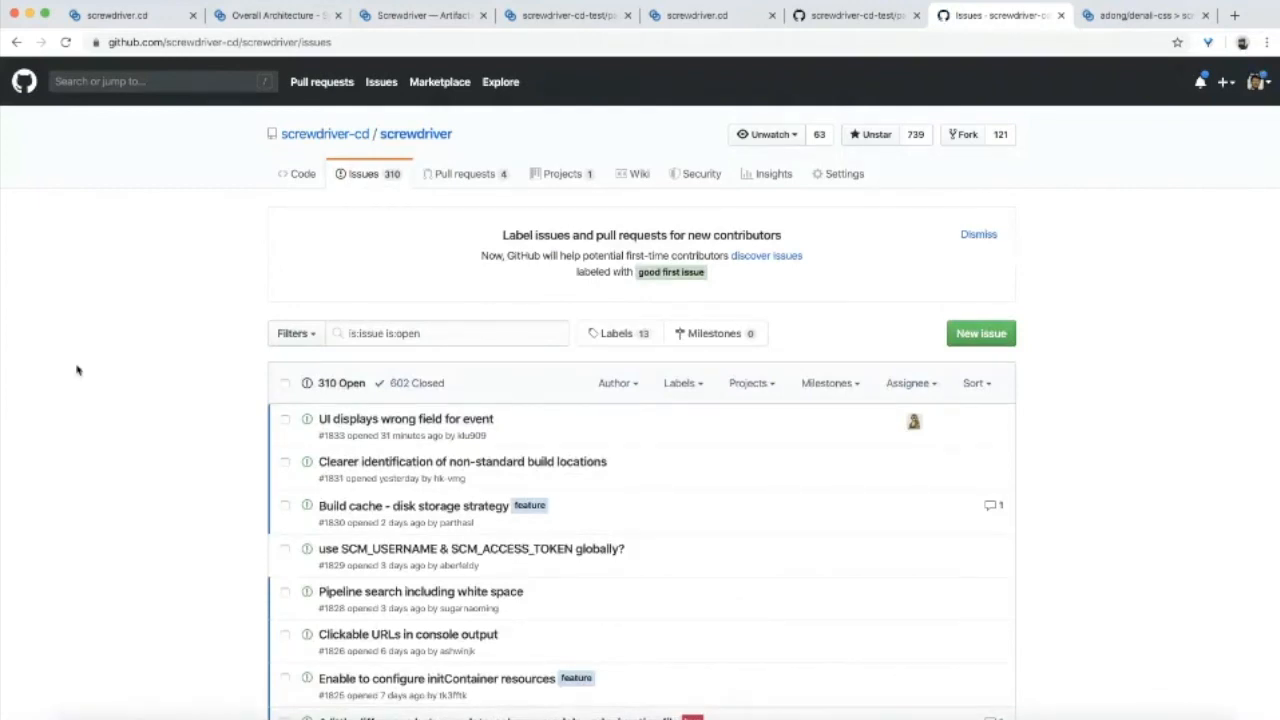